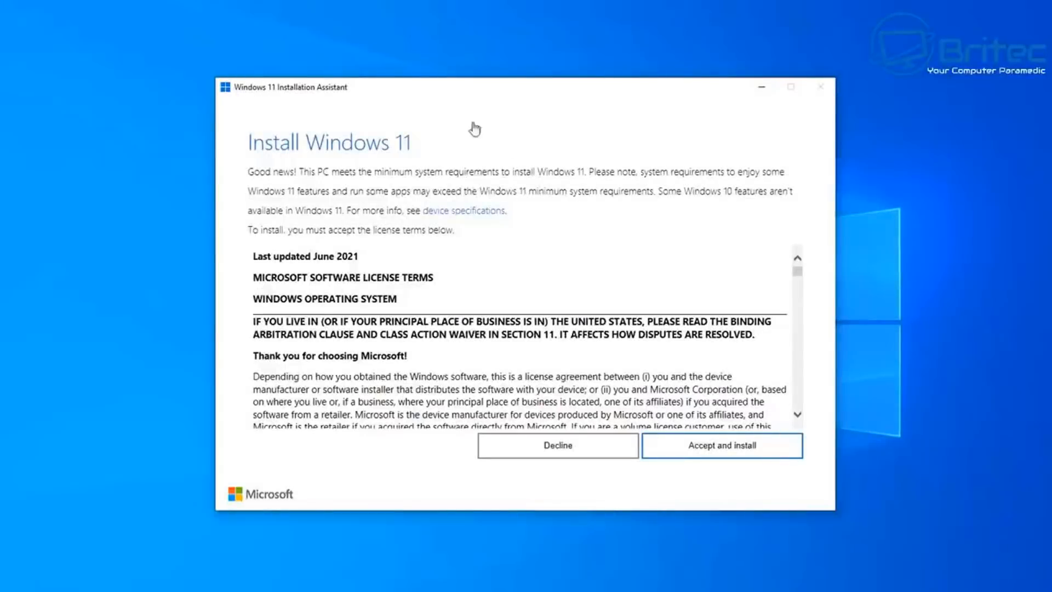
mouse_move(812, 244)
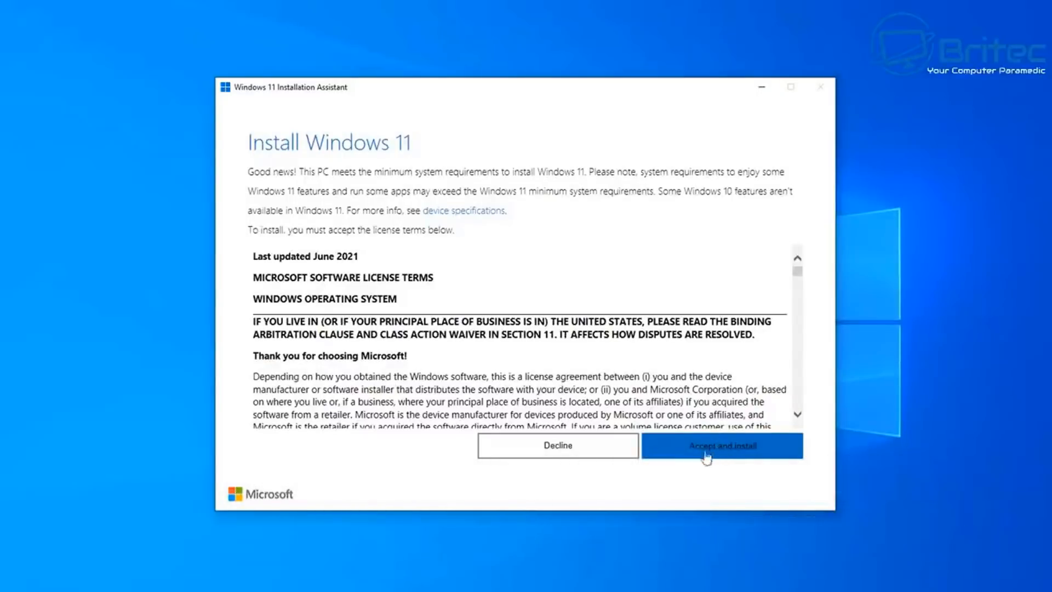
- Accept the license terms and begin the Windows 11 download
left_click(721, 446)
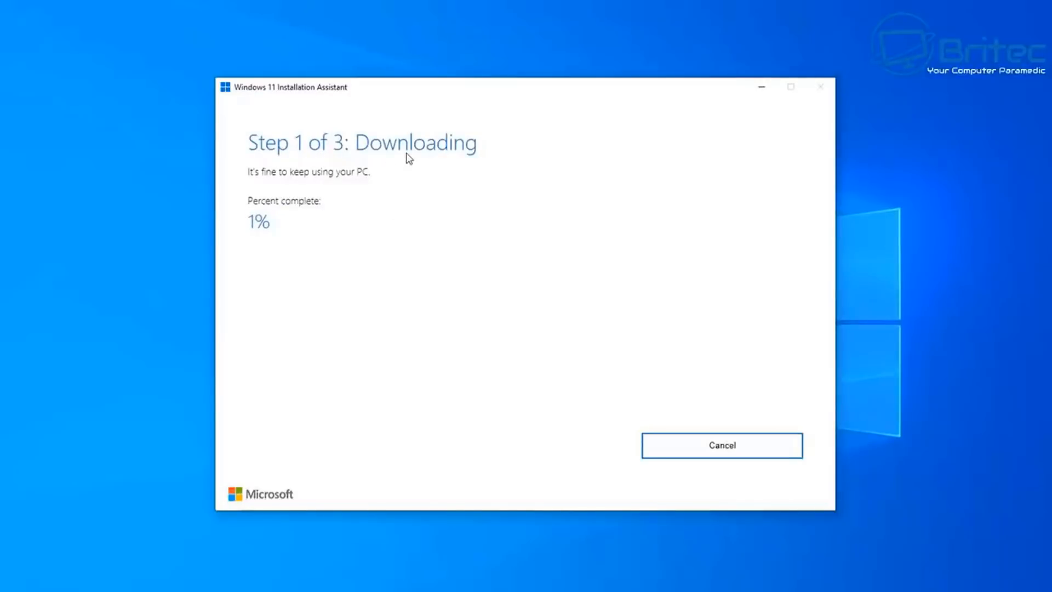
mouse_move(386, 170)
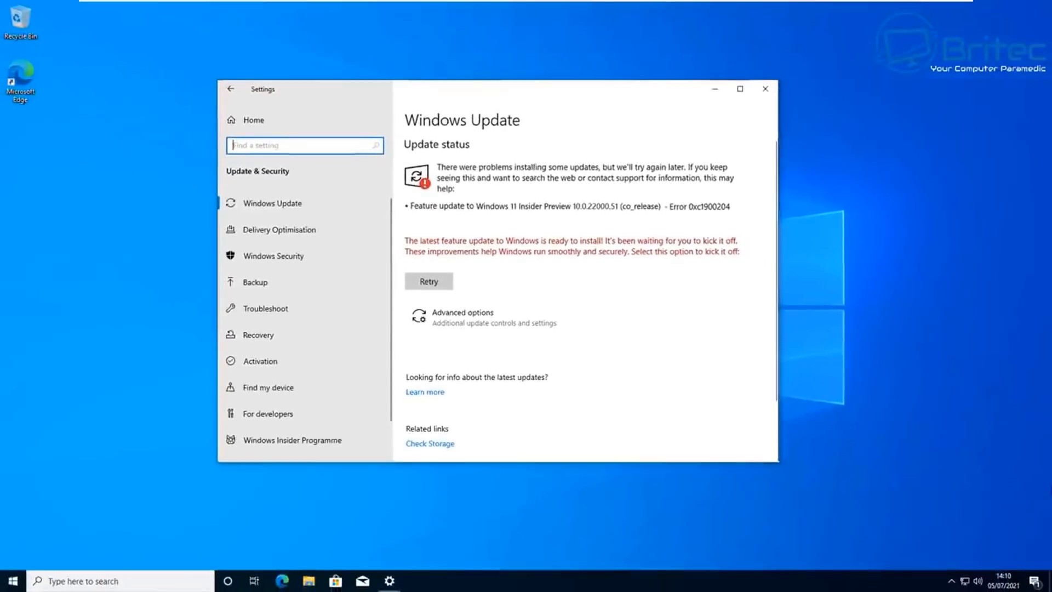
- Search for 'troubleshoot' and bring up the Troubleshoot settings page
left_click(764, 88)
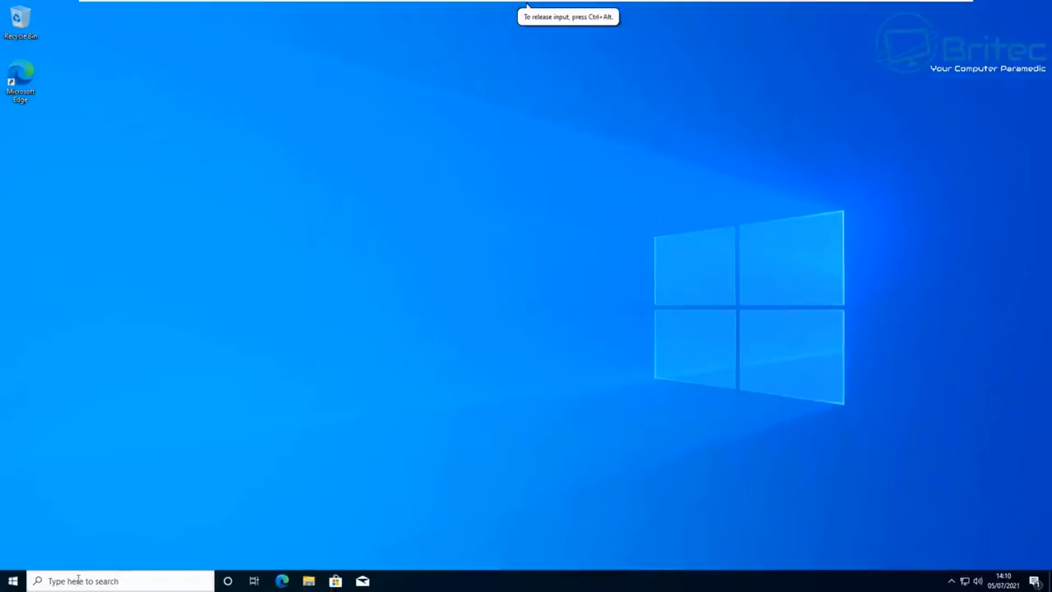
type("trouble")
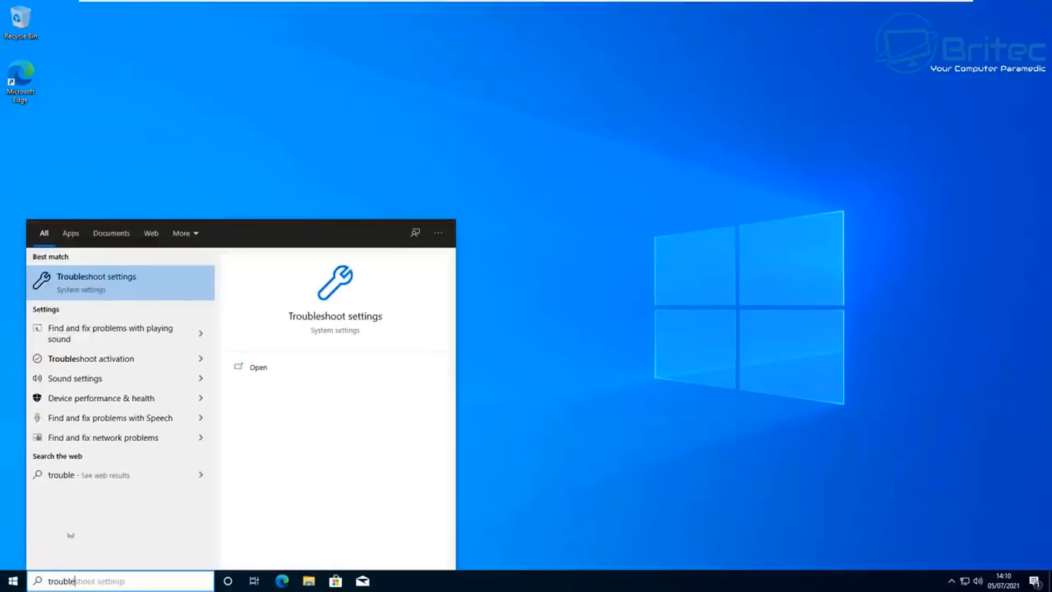
left_click(96, 282)
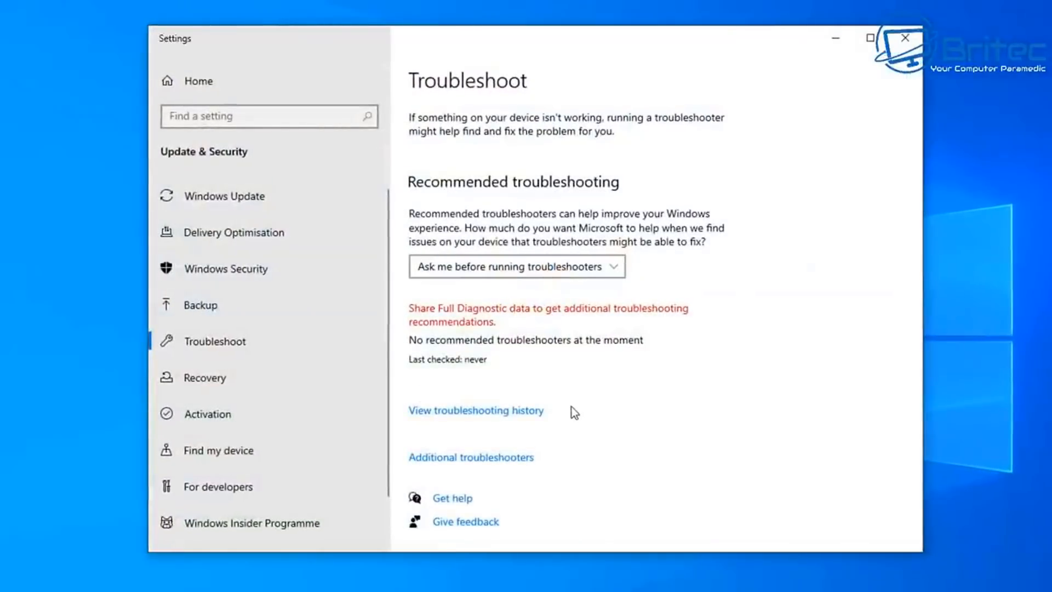
mouse_move(500, 416)
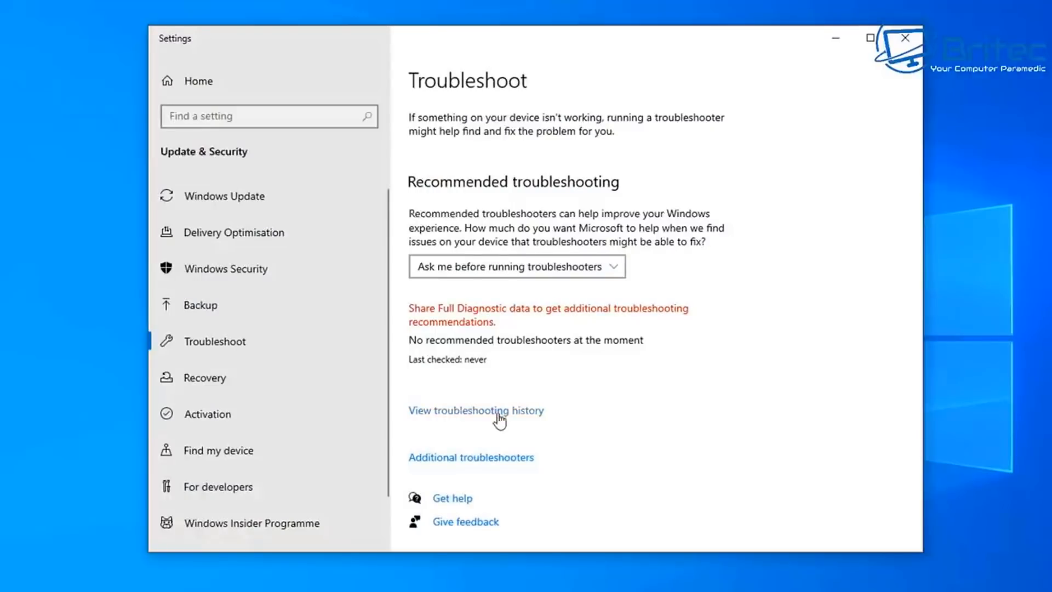
- Go to Additional troubleshooters and select the Windows Update troubleshooter
left_click(471, 457)
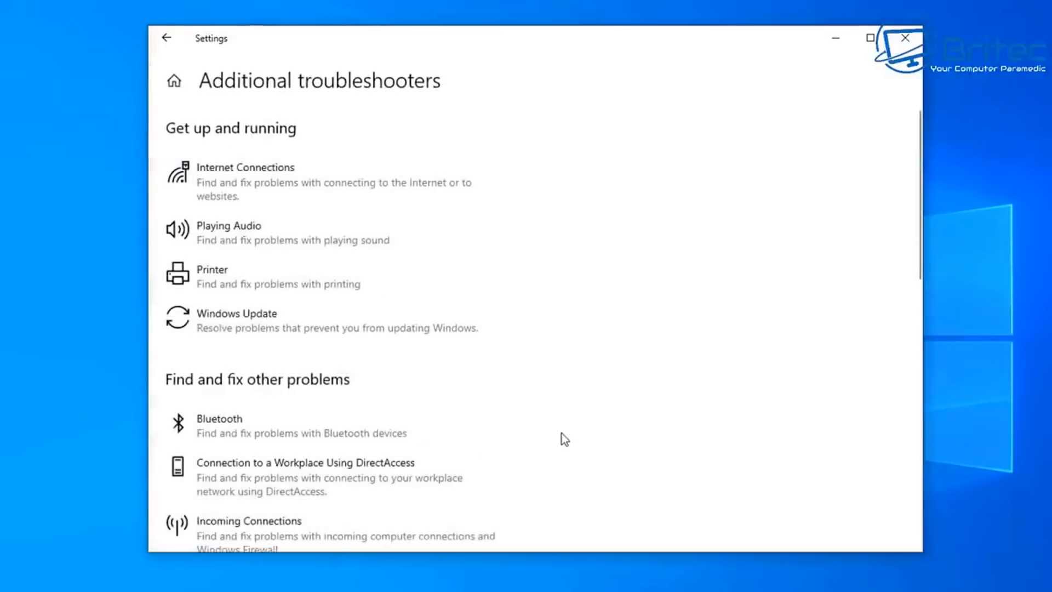
left_click(236, 313)
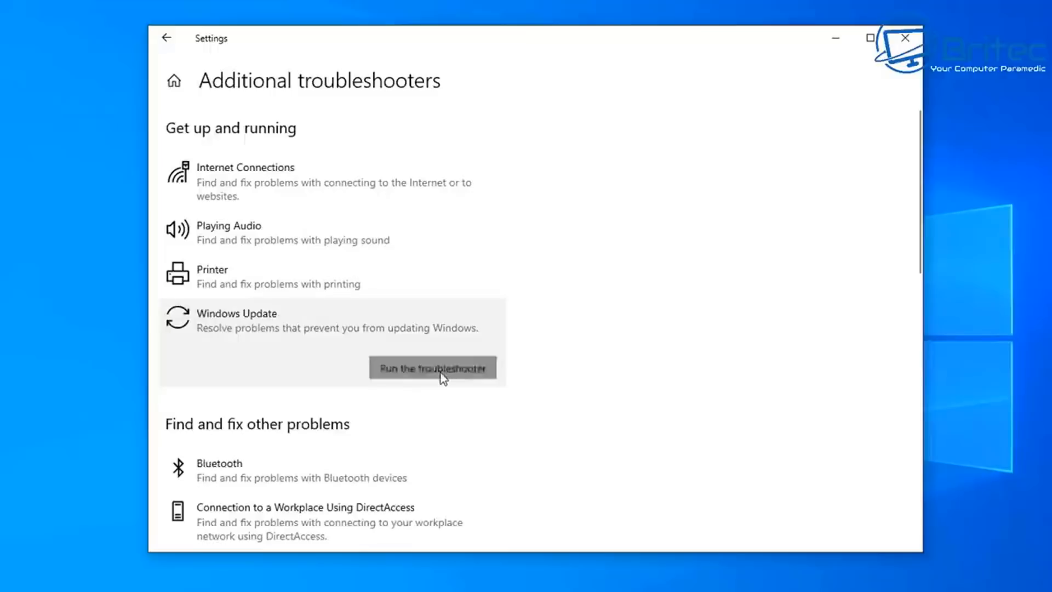
- Run the Windows Update troubleshooter and let it detect problems
left_click(431, 369)
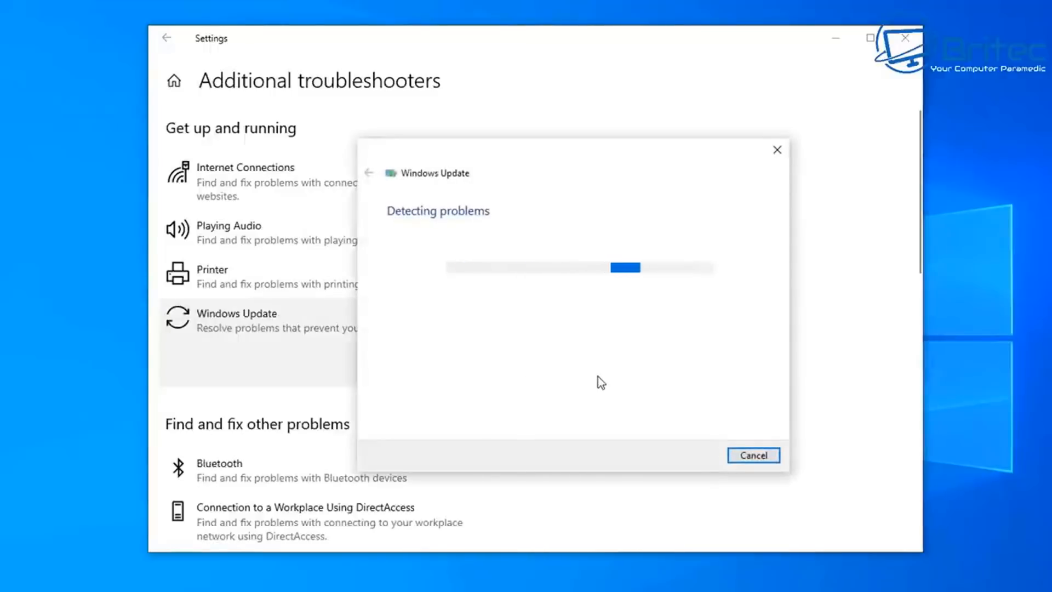
mouse_move(623, 413)
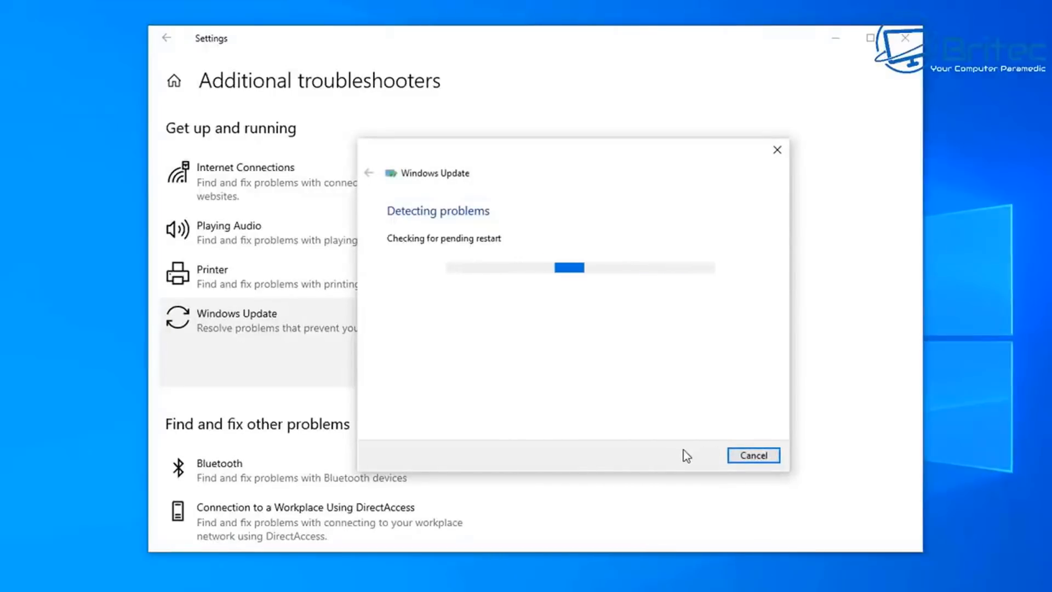
mouse_move(880, 465)
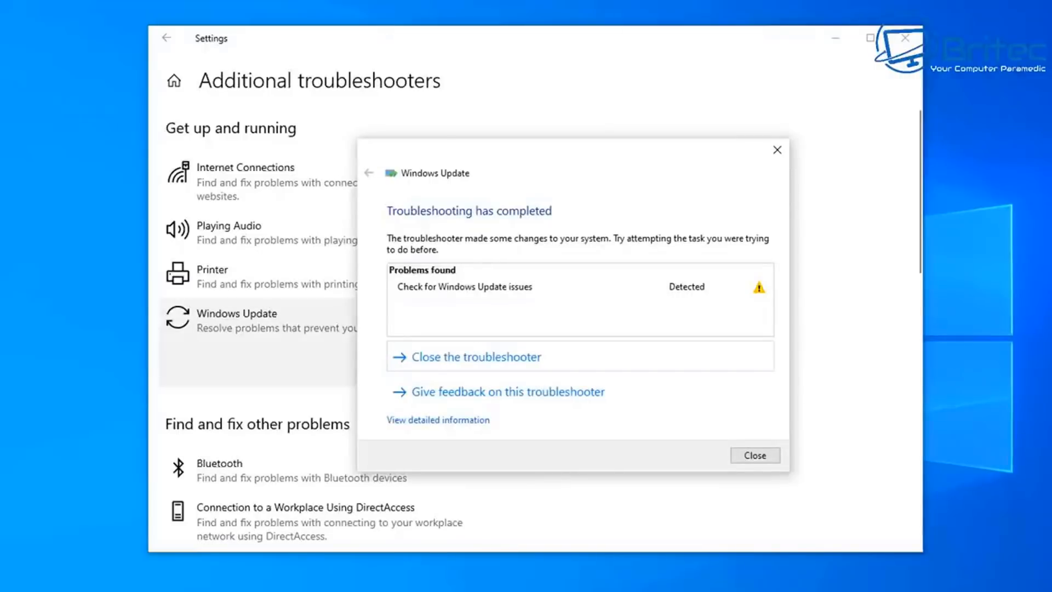
mouse_move(827, 389)
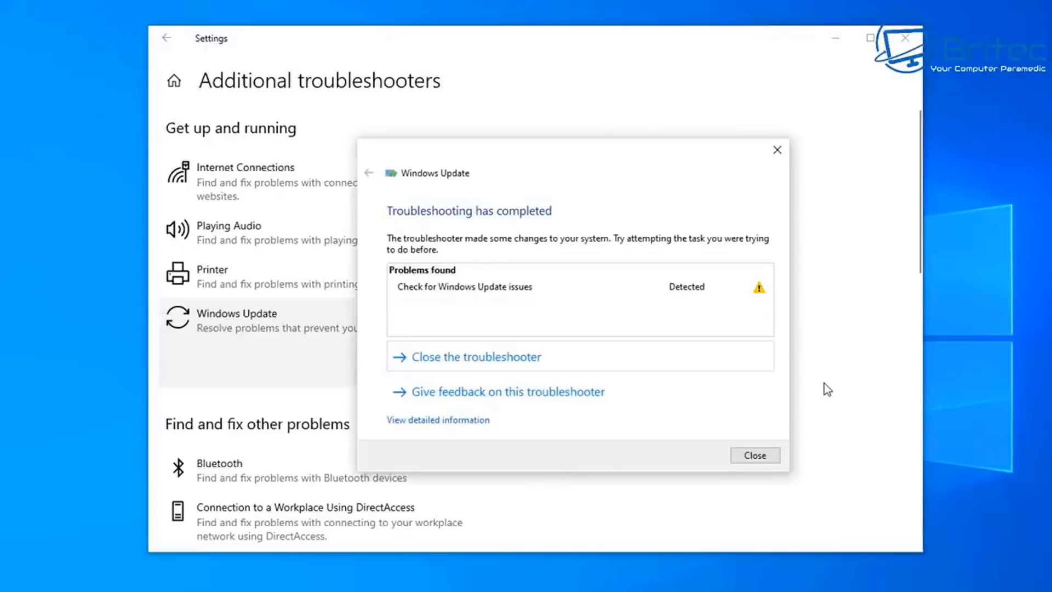
mouse_move(810, 410)
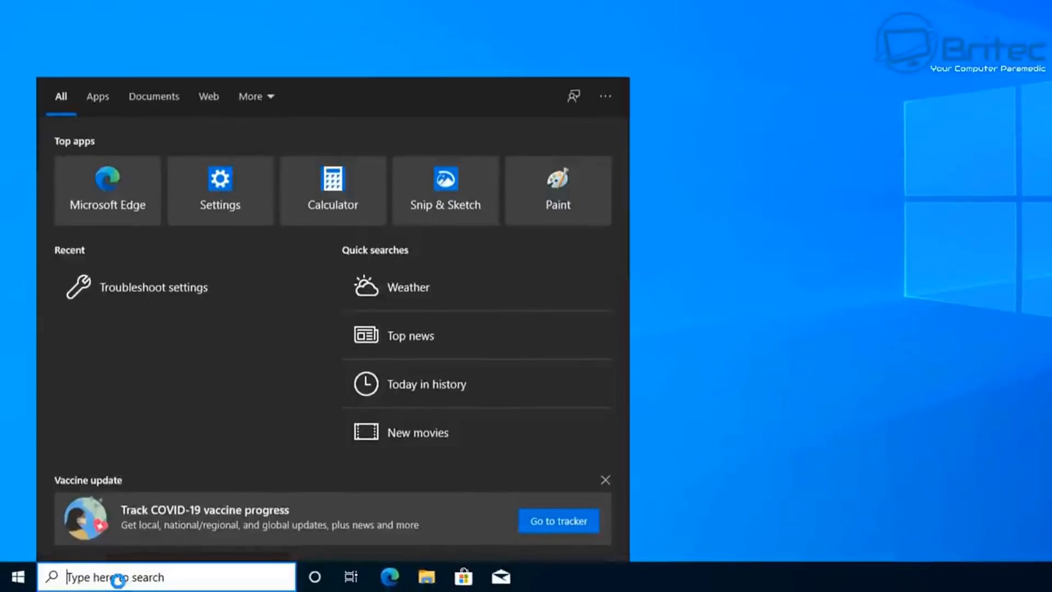
- Launch an administrator Command Prompt via 'cmd' and begin entering the 'sfc /' command
type("cmd")
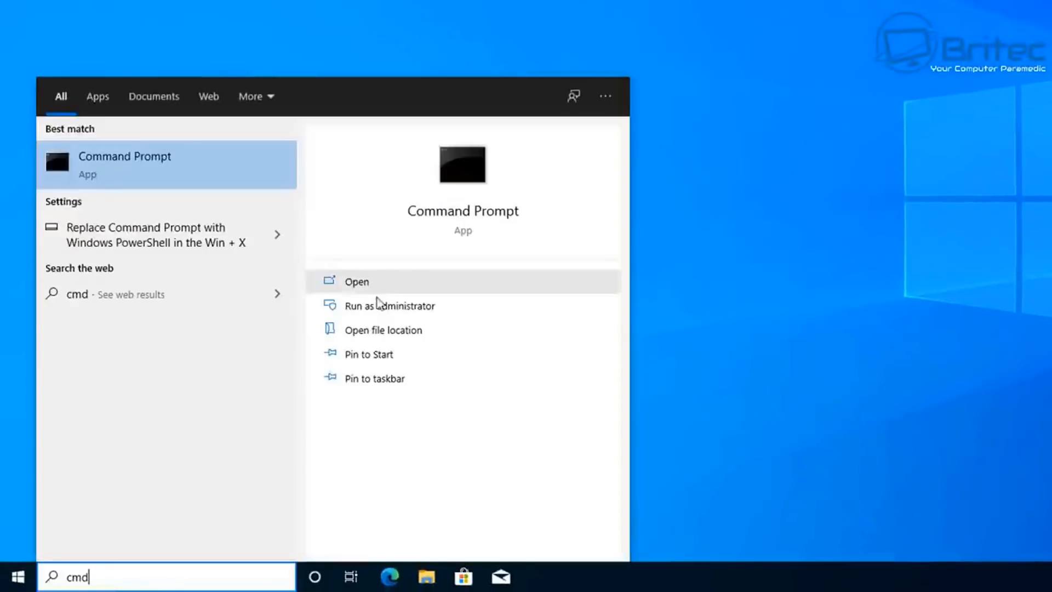
left_click(357, 282)
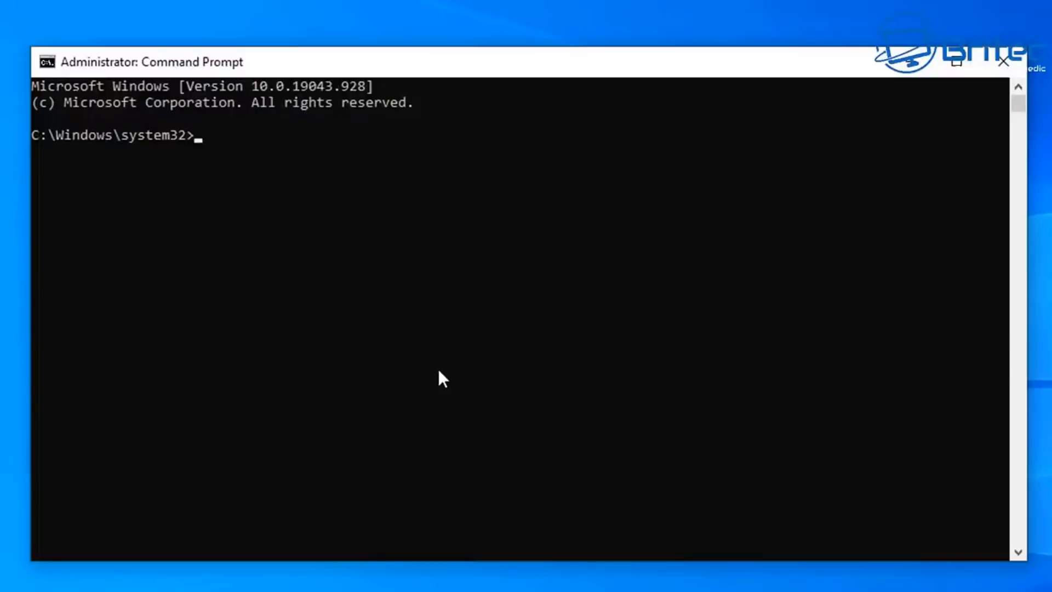
type("sfc /")
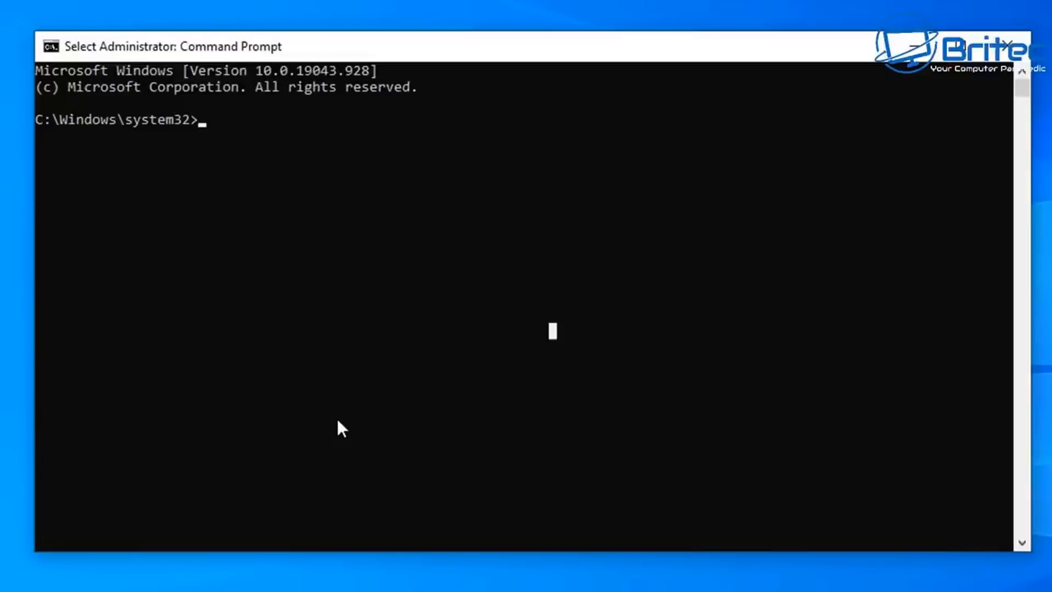
- Run 'dism /online /cleanup-Image /scanhealth', which reports no component store corruption
type("dism /online")
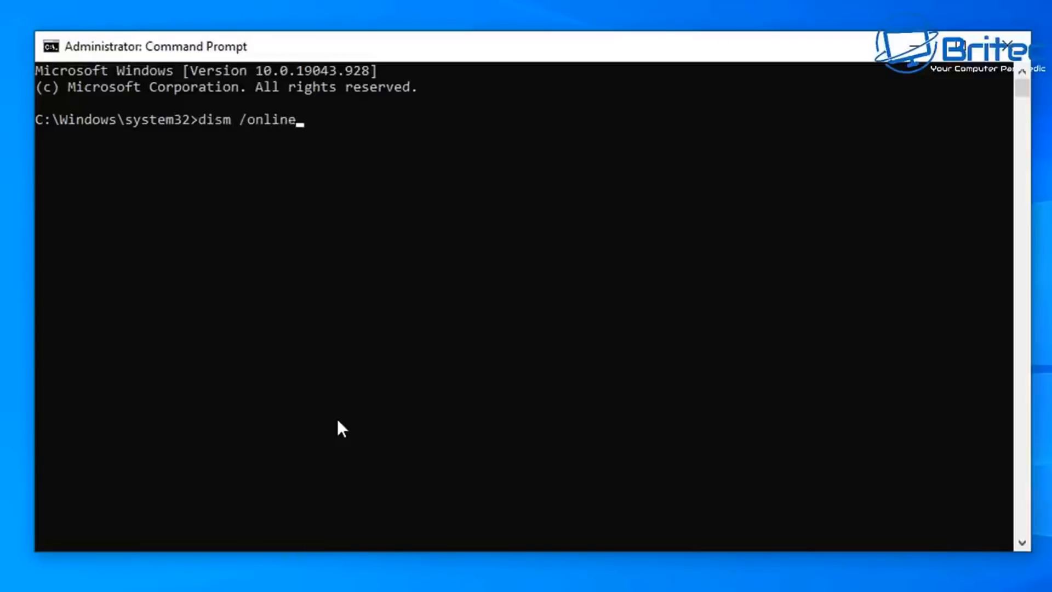
type("/cleanup")
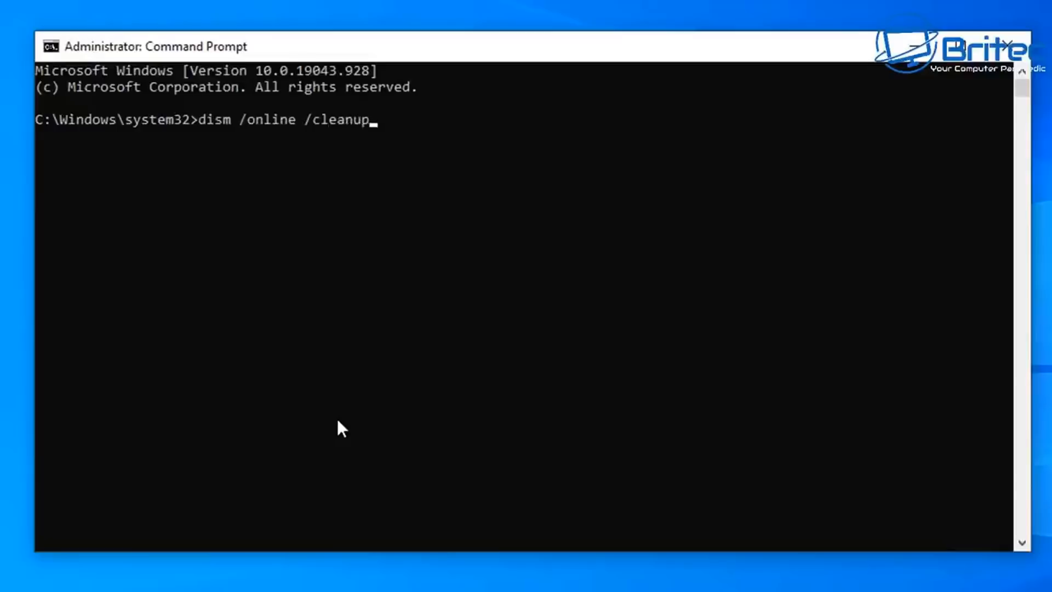
type("-Image")
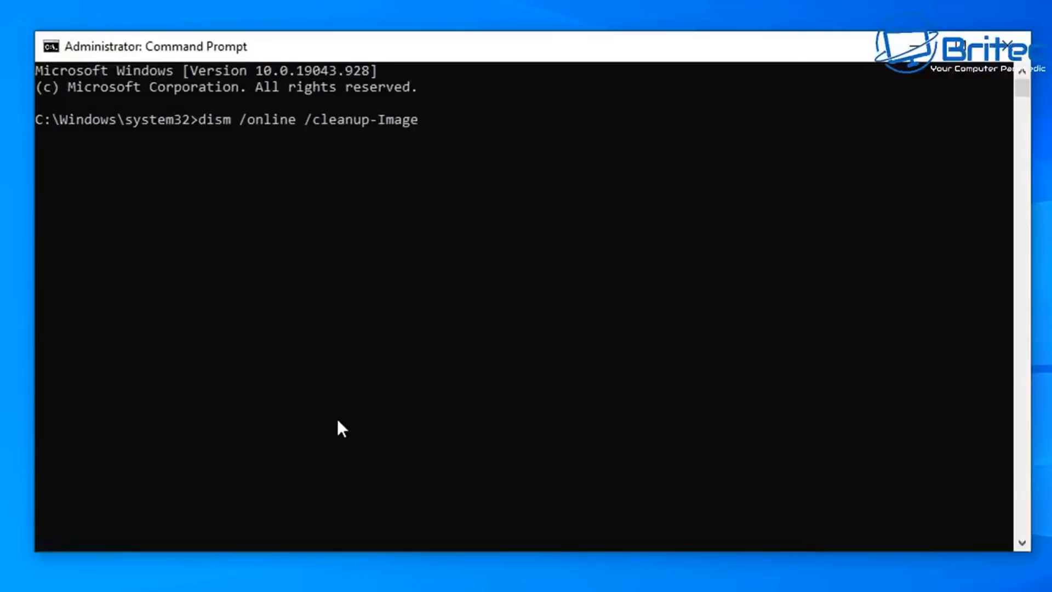
type("/scanhealth")
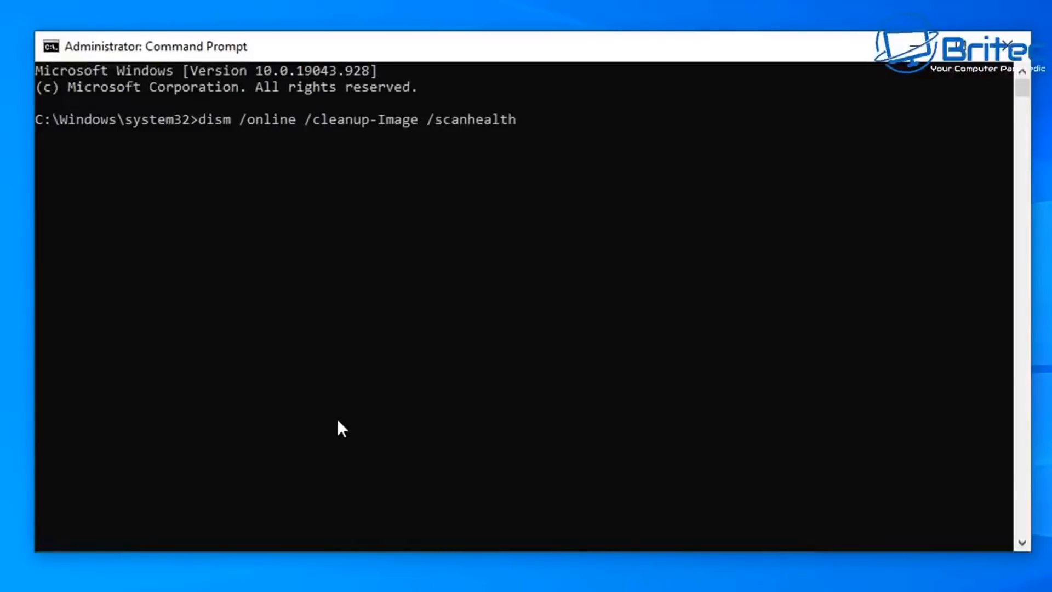
key("Enter")
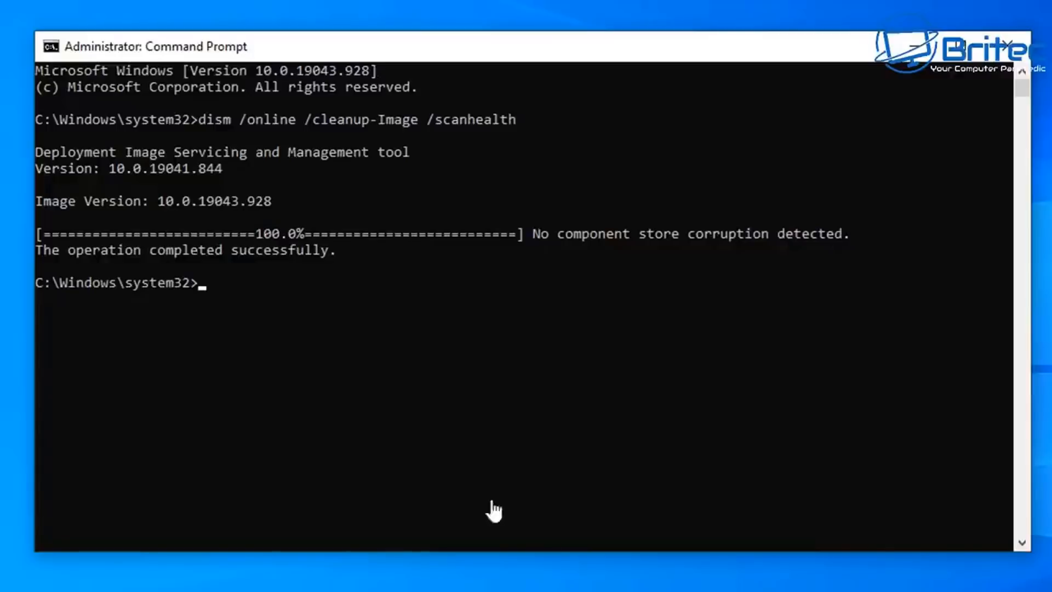
mouse_move(222, 381)
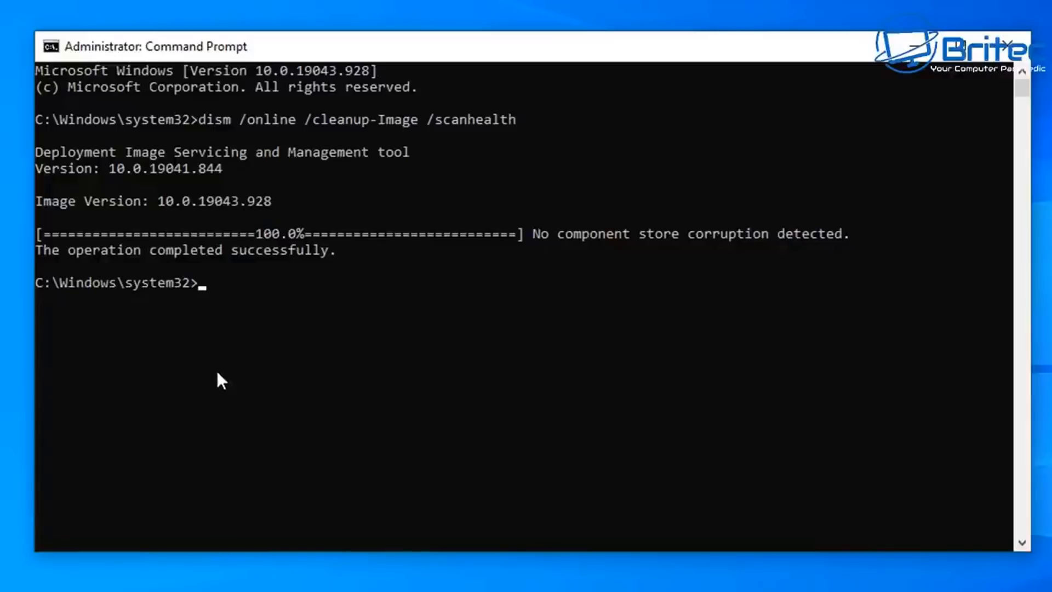
- Enter 'DISM /Online /Cleanup-Image /RestoreHealth' as the follow-up repair command
type("DISM /Online /Cleanup-Image /RestoreHealth")
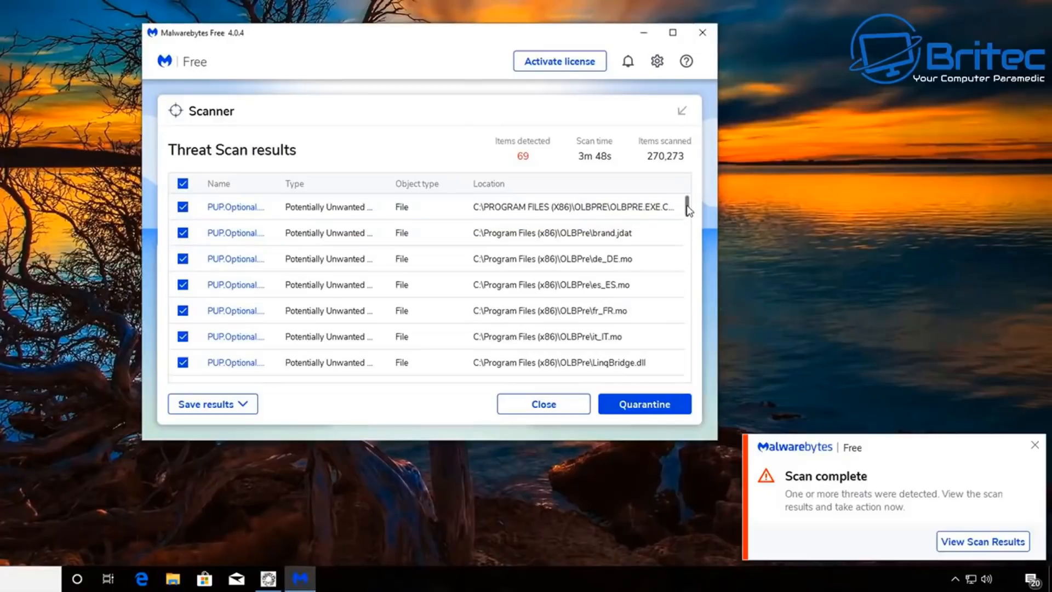
- Review the detection list and quarantine all 69 checked threats
scroll("down", 3)
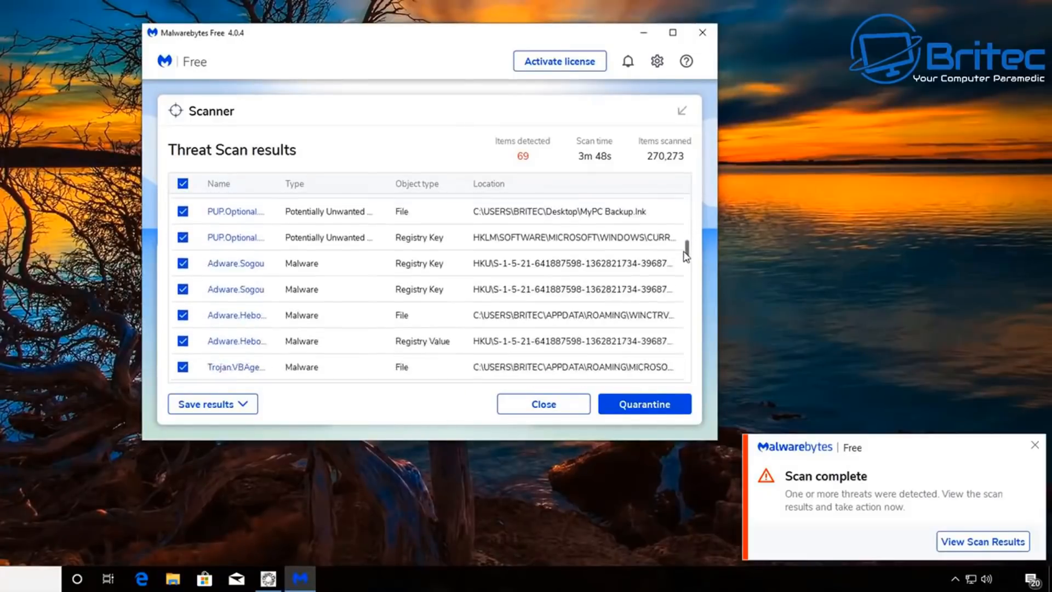
scroll("down", 3)
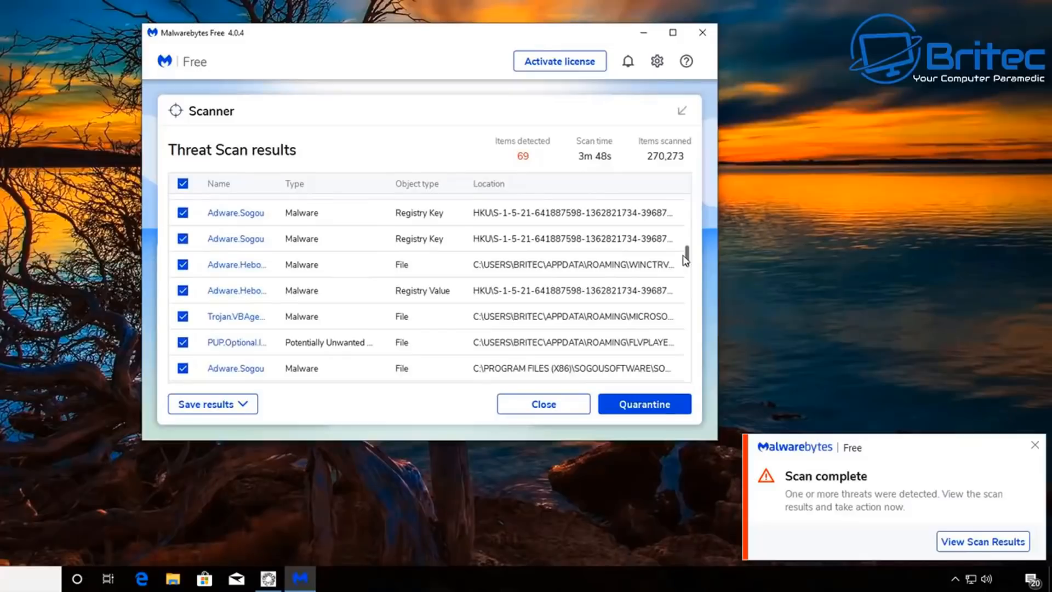
scroll("down", 3)
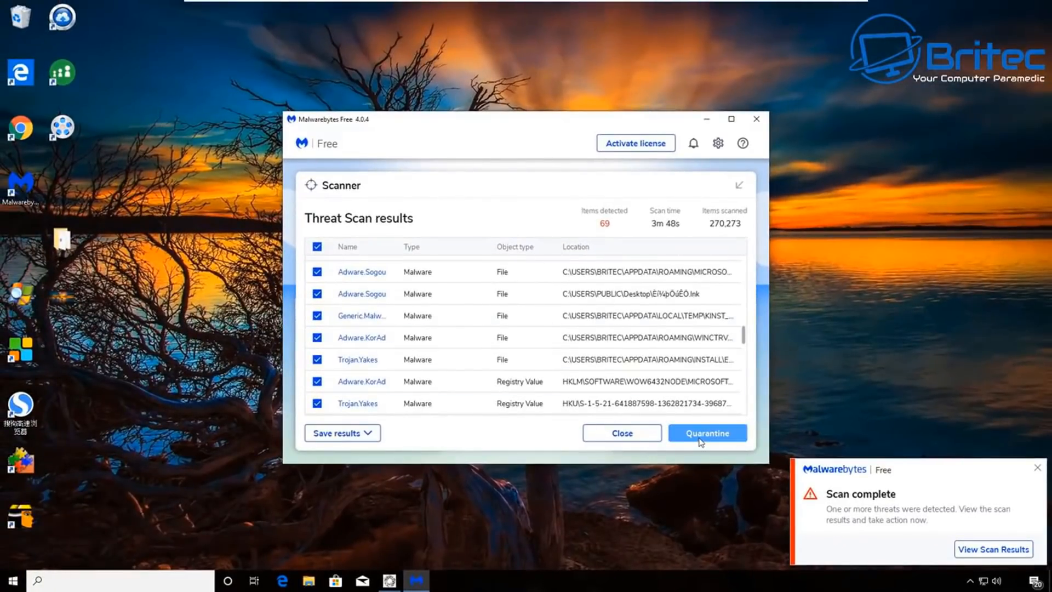
left_click(707, 433)
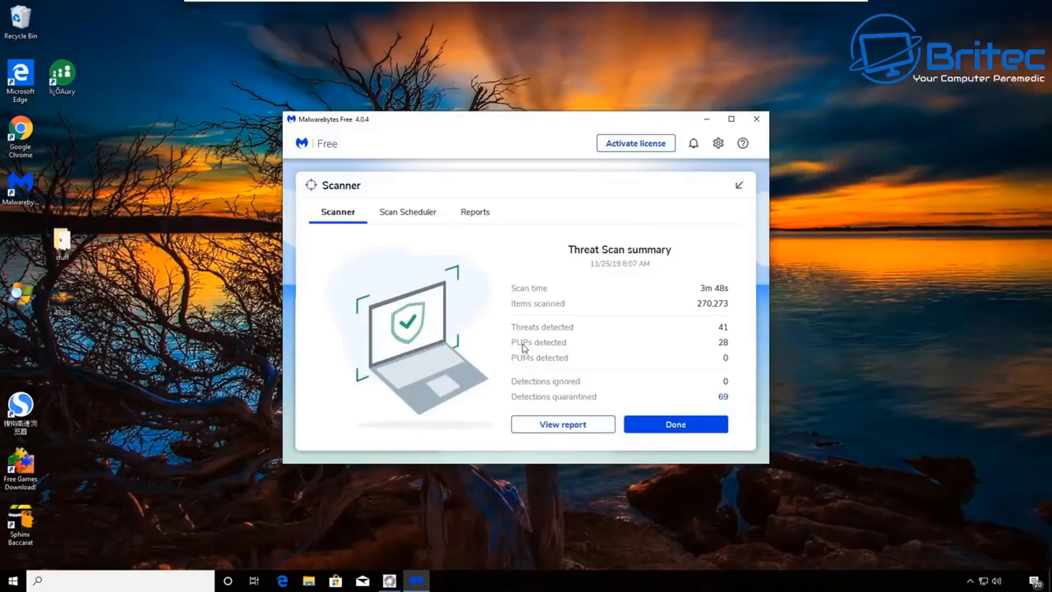
mouse_move(547, 395)
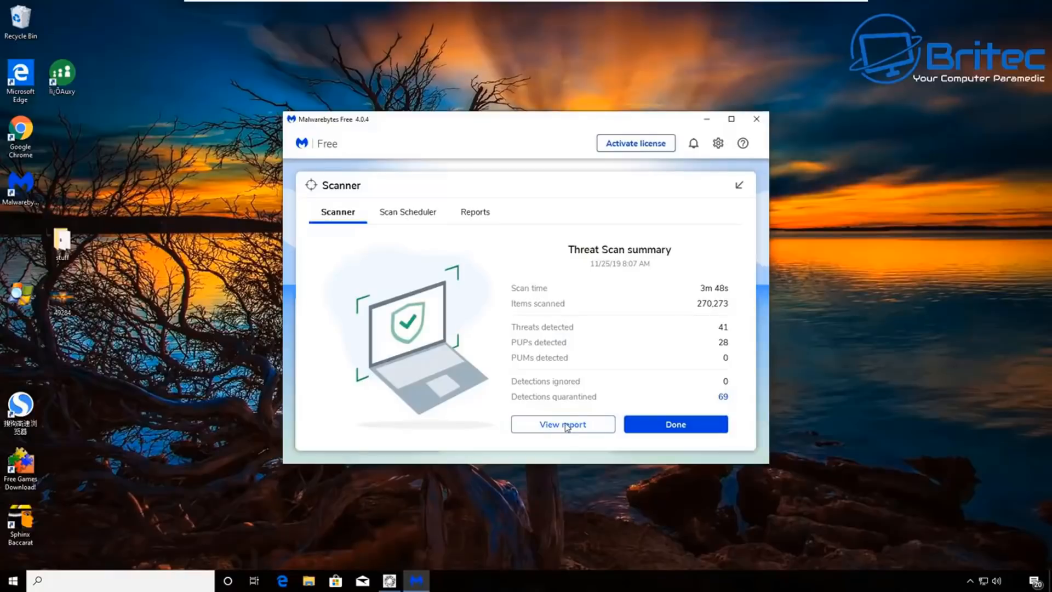
- View the detailed scan report and start exporting it to a file
left_click(562, 424)
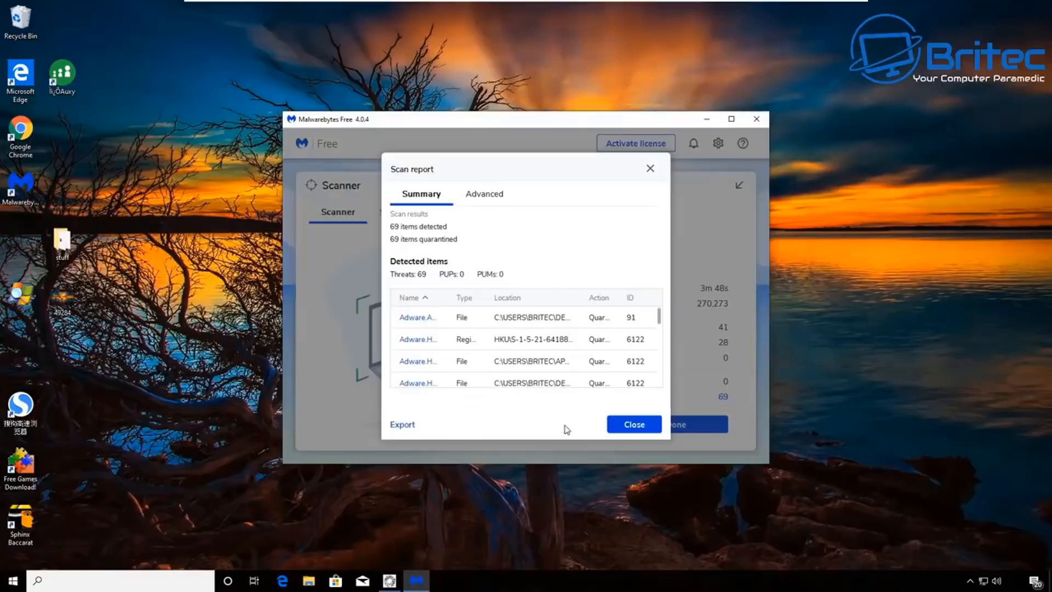
left_click(403, 424)
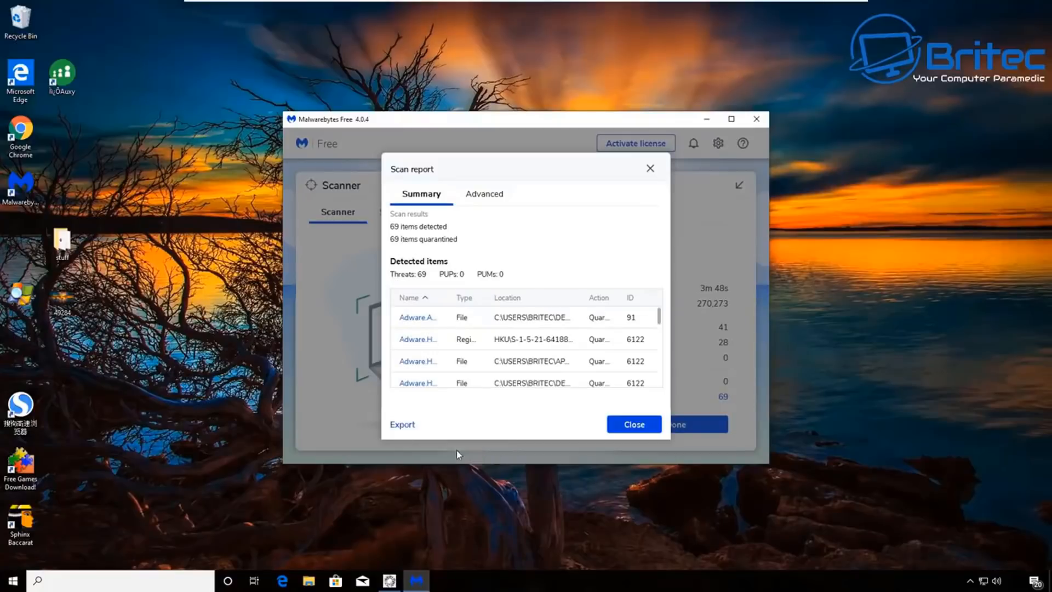
left_click(402, 424)
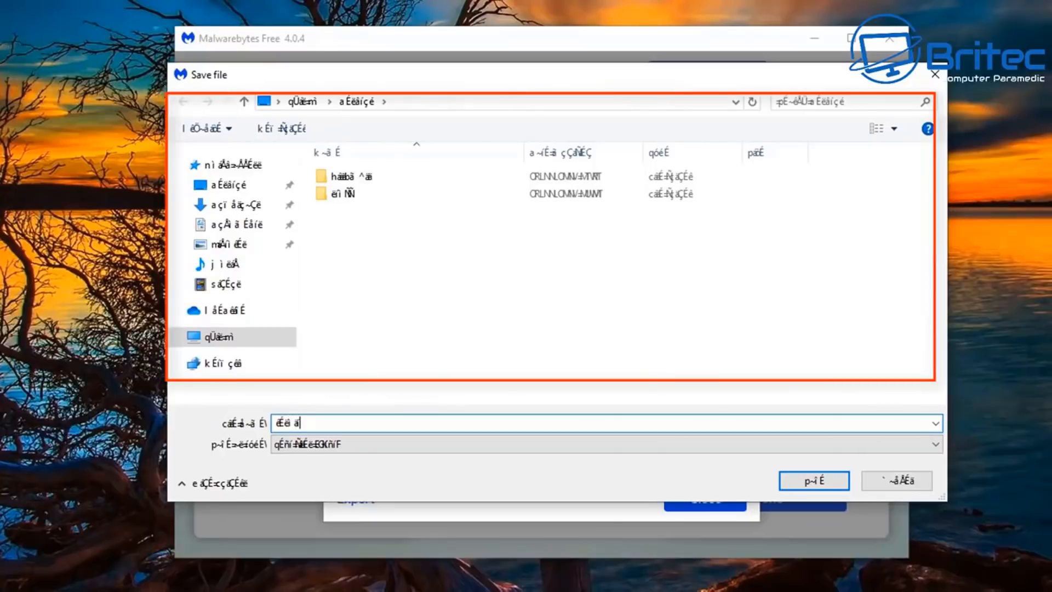
type("l")
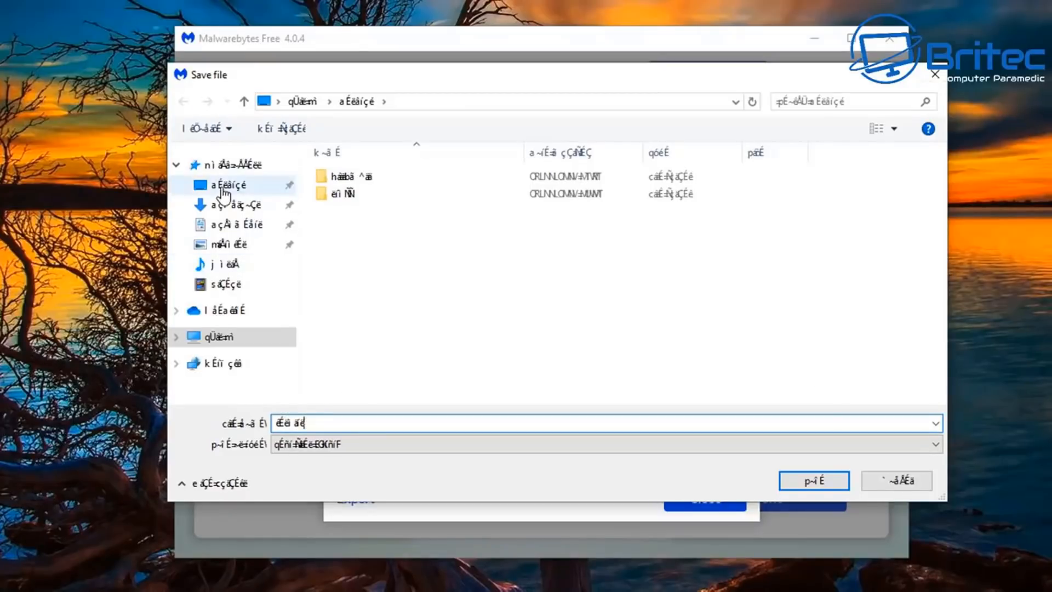
- Save the report to the chosen folder, confirm the File Saved notice and close the report
left_click(813, 480)
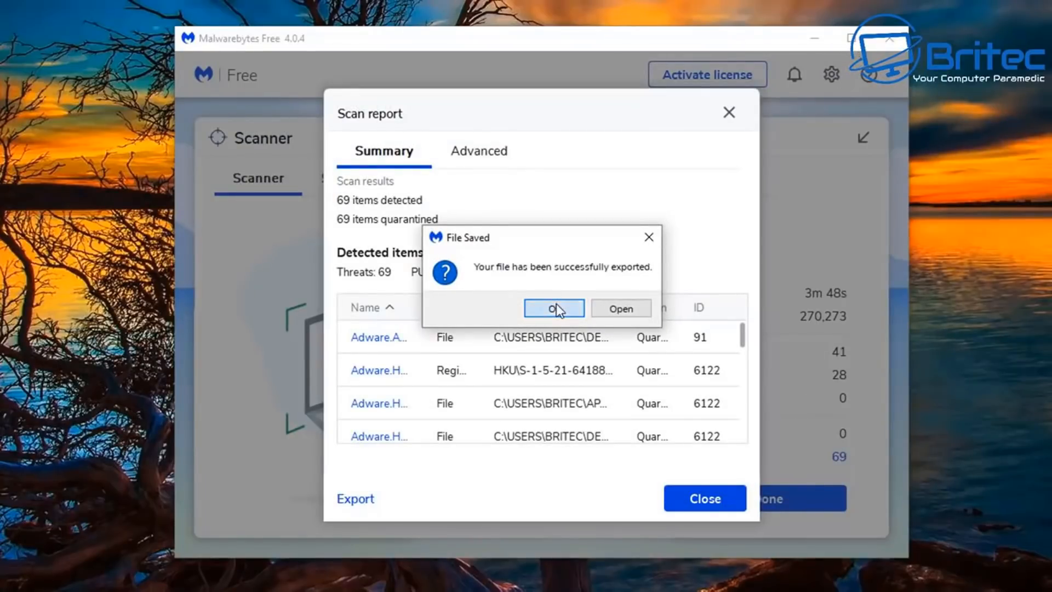
left_click(553, 308)
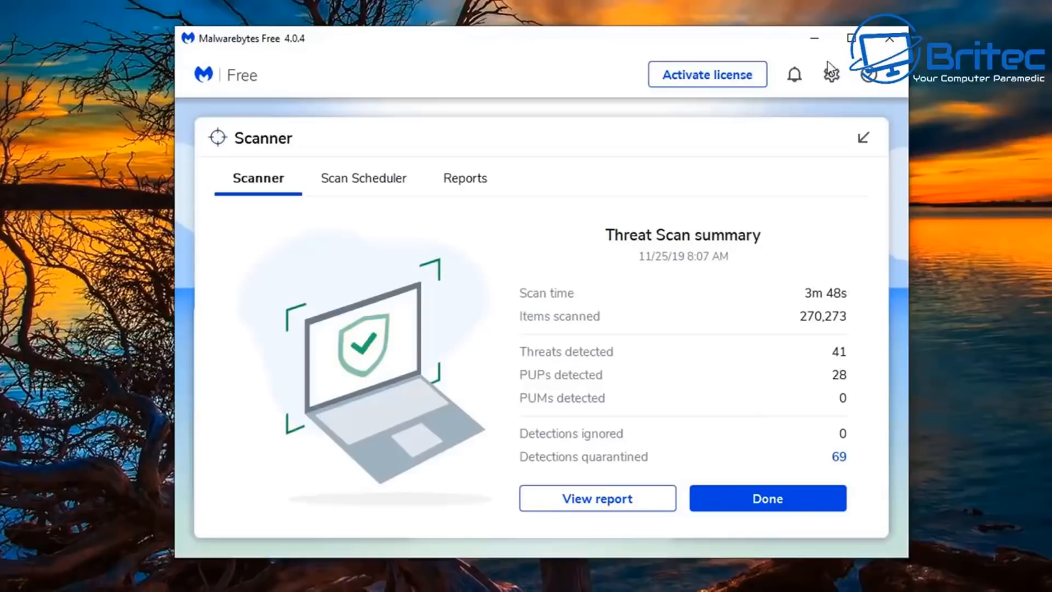
left_click(767, 497)
type("control")
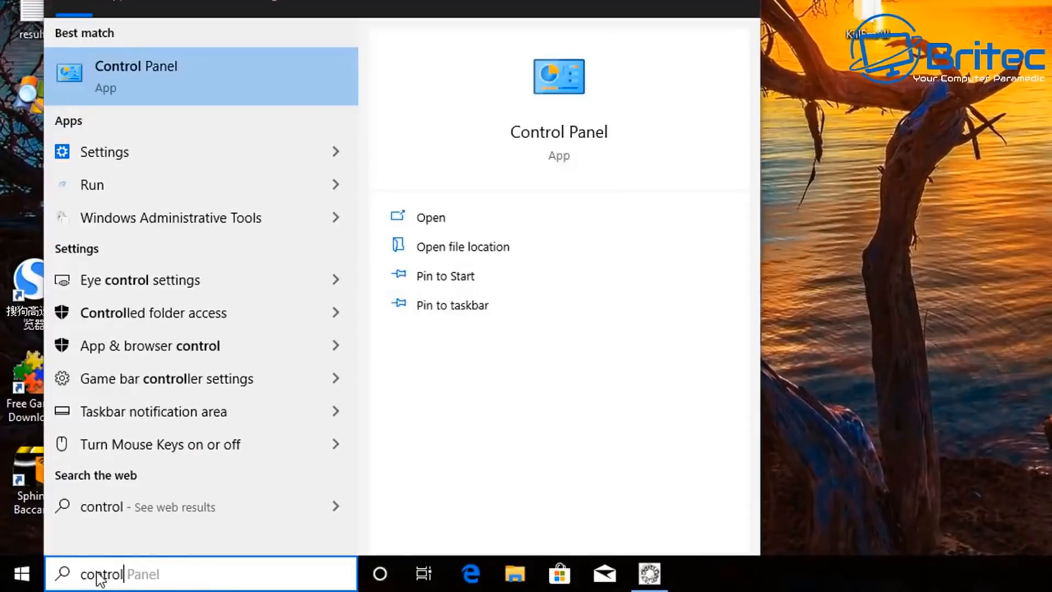
- From Control Panel's Programs and Features, uninstall the Sogou.com tool 3.2.2.58, allowing UAC
left_click(136, 75)
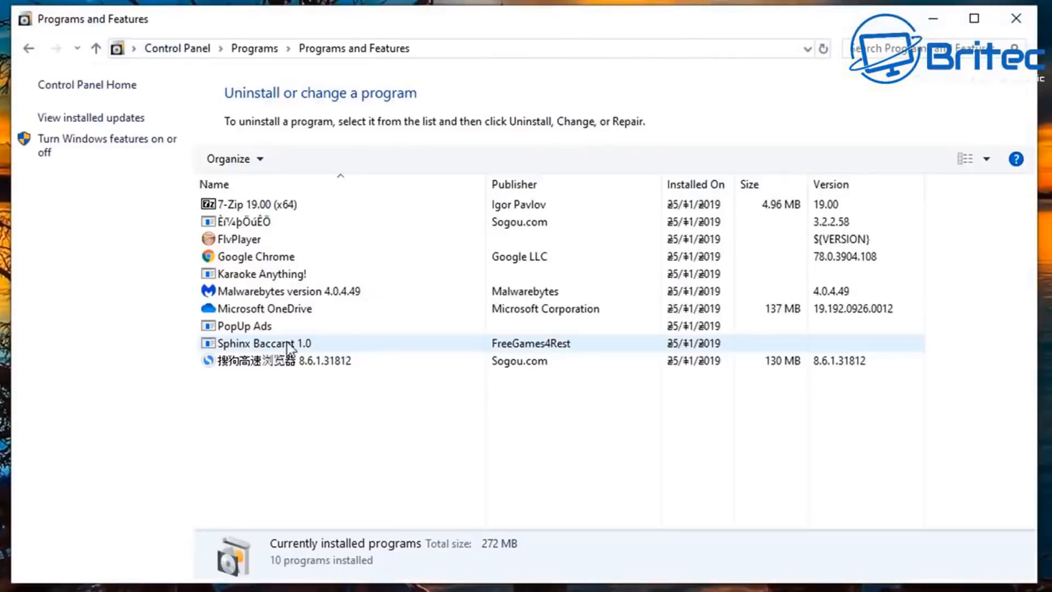
left_click(269, 222)
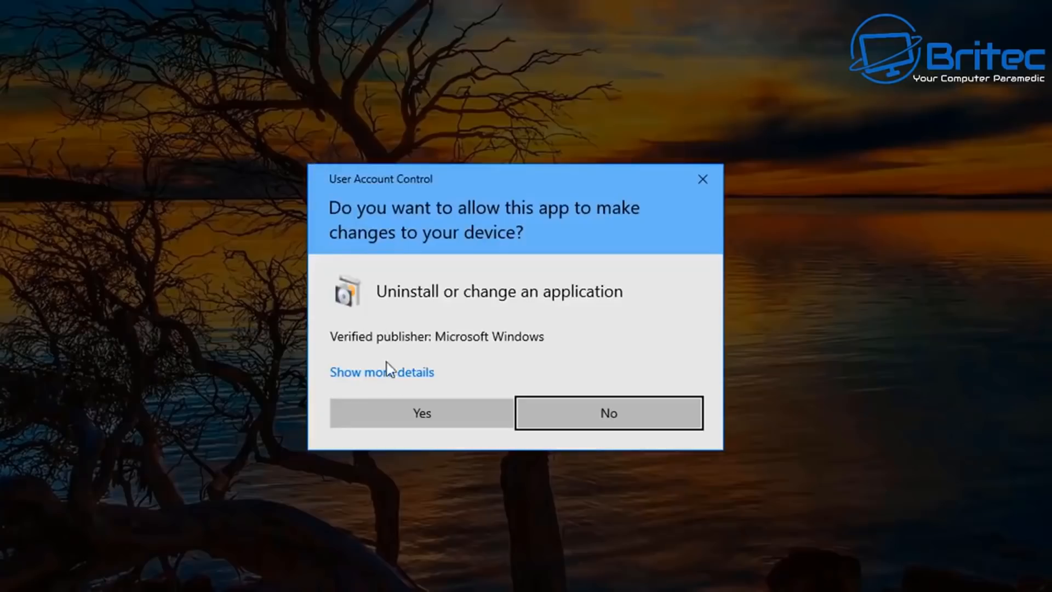
left_click(421, 414)
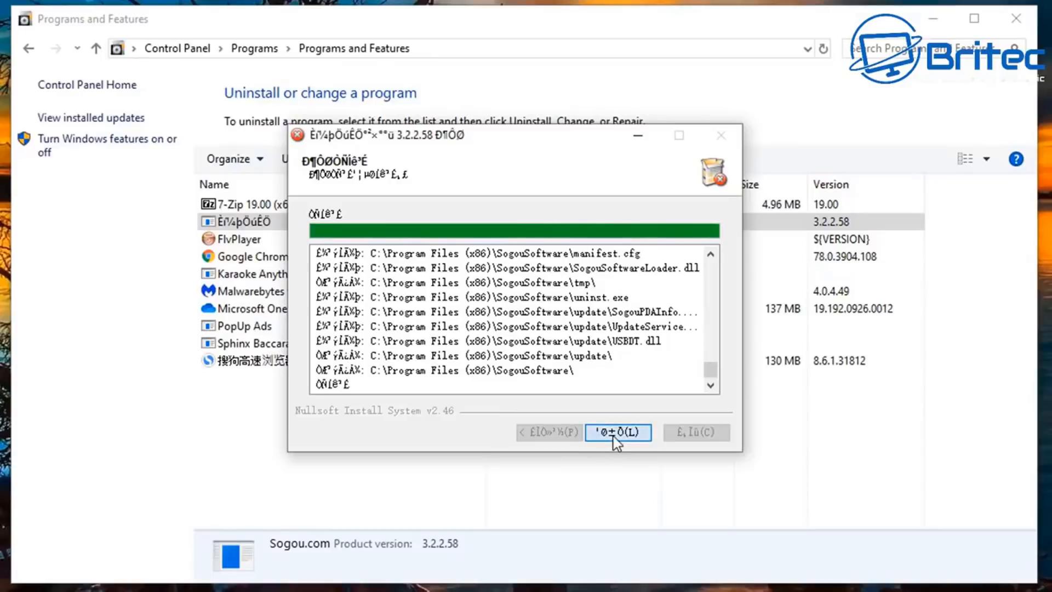
left_click(617, 432)
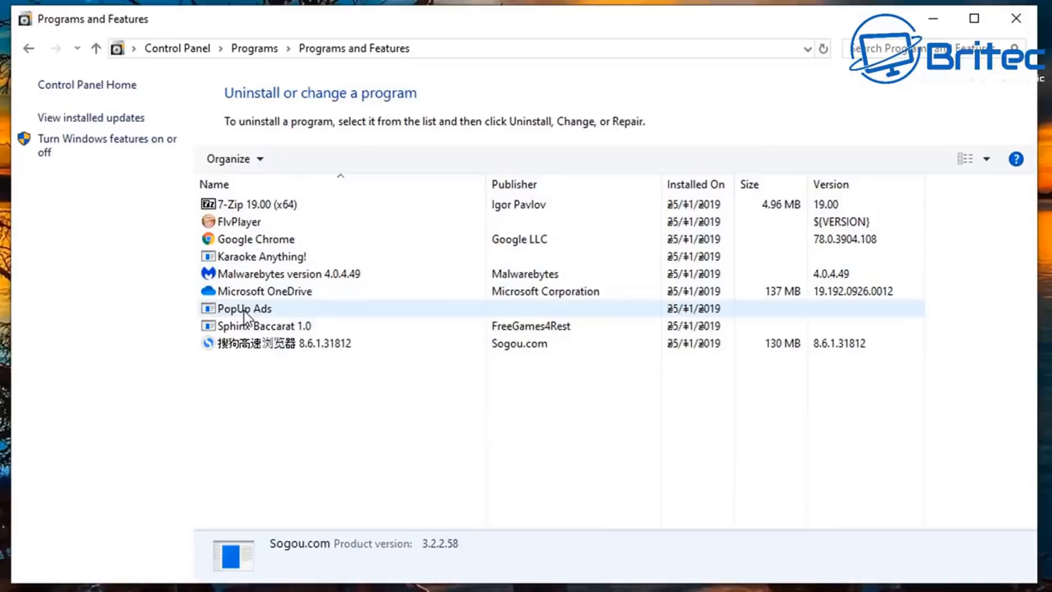
- Uninstall PopUp Ads and close its completed uninstaller
left_click(243, 308)
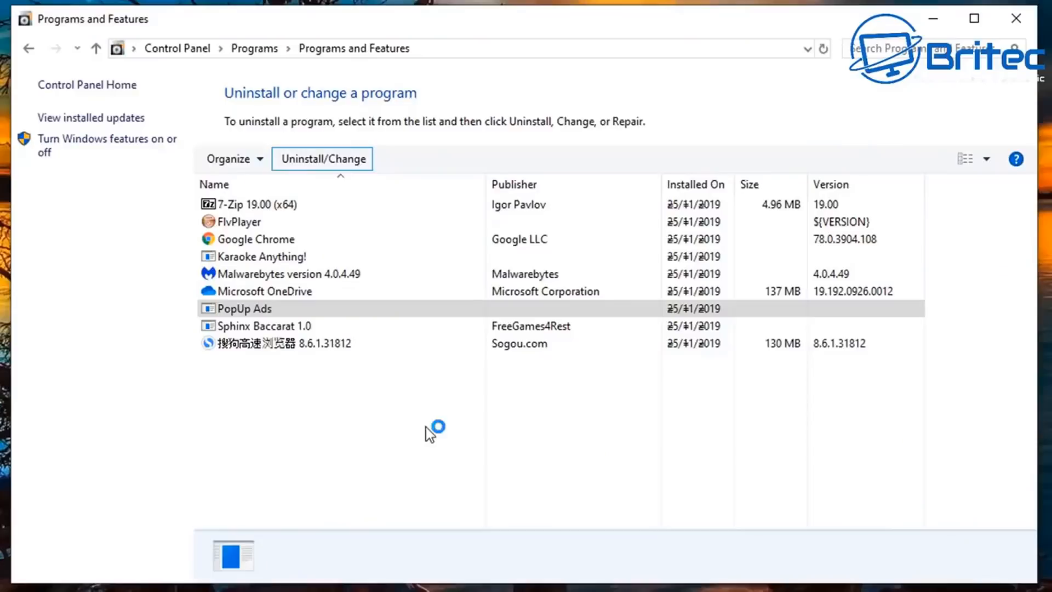
left_click(321, 158)
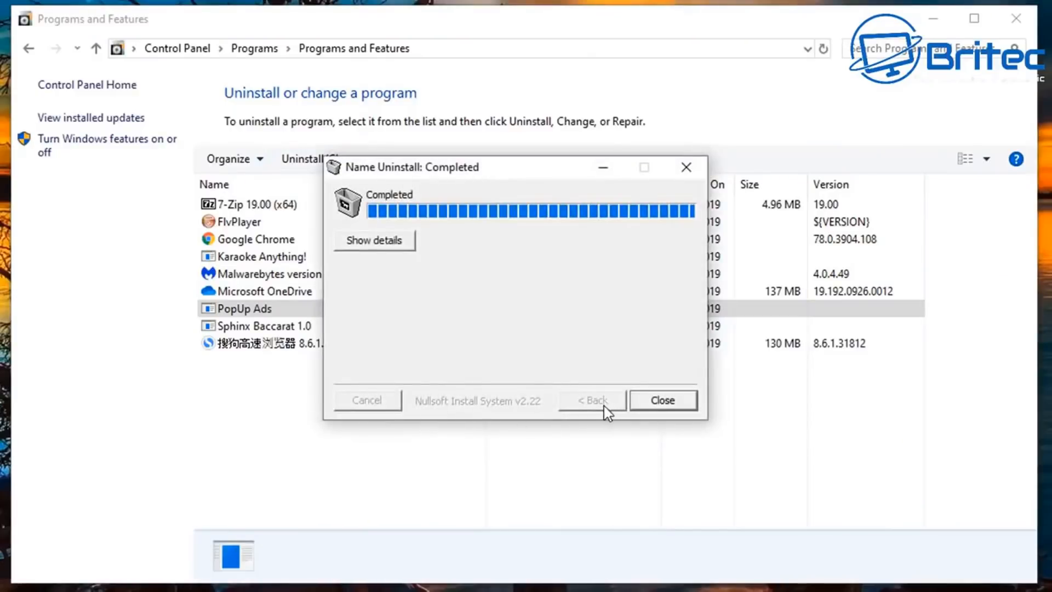
left_click(662, 400)
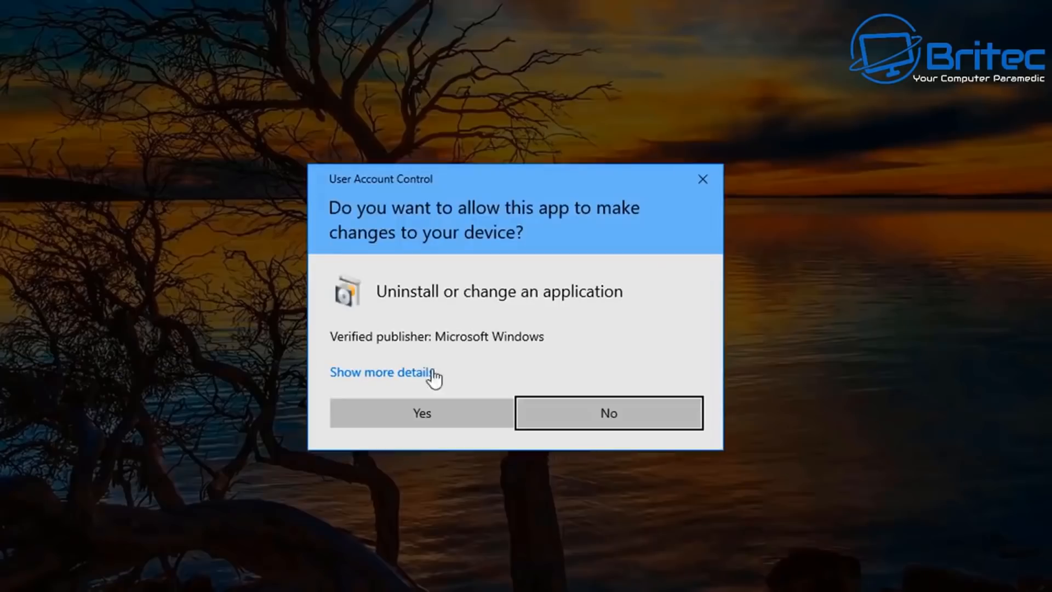
- Uninstall Sphinx Baccarat, confirming complete removal and the success notice
left_click(421, 413)
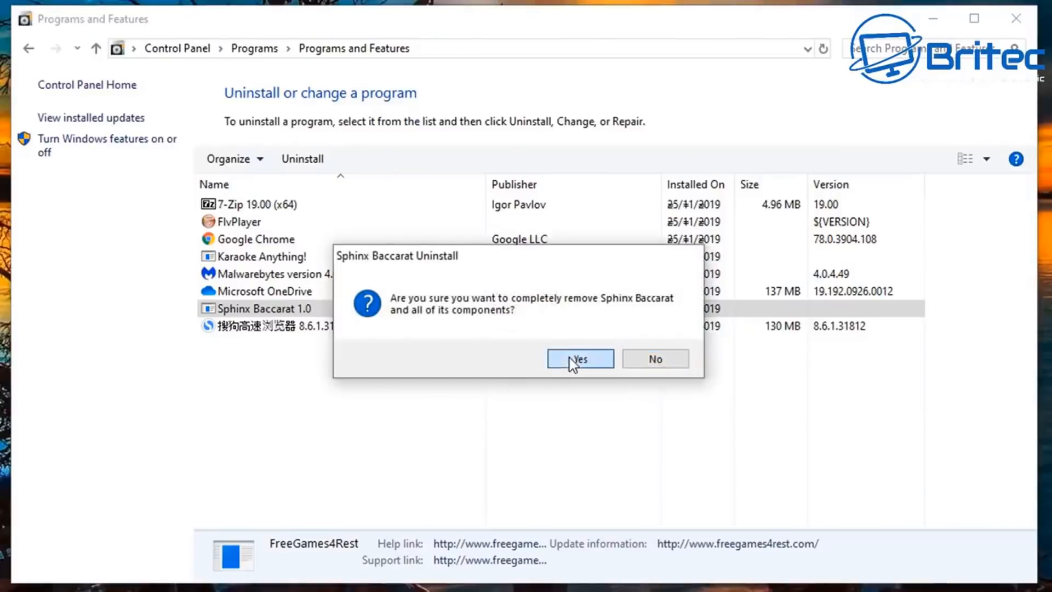
left_click(580, 359)
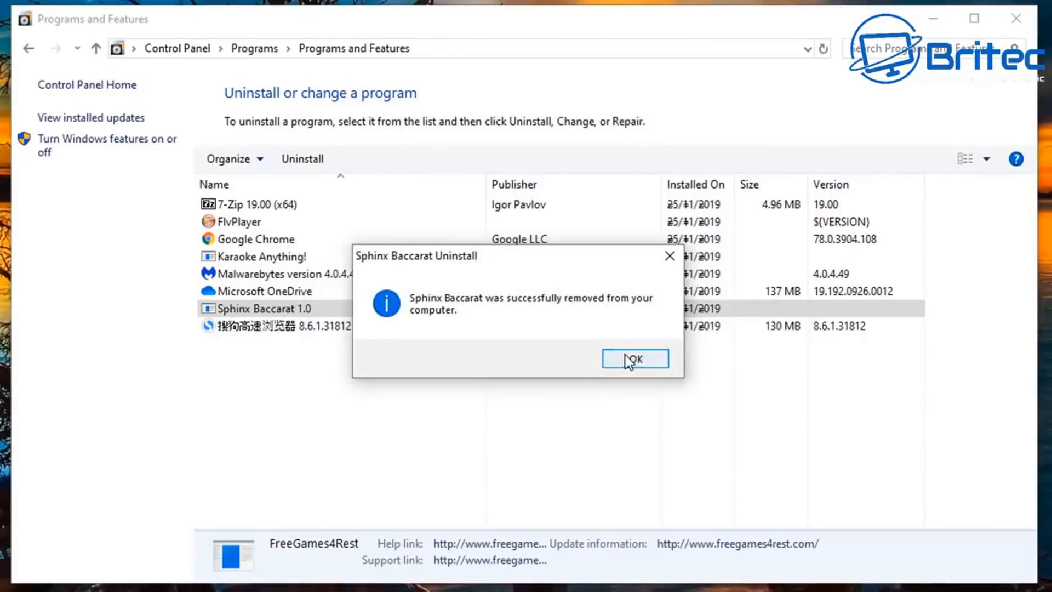
left_click(635, 358)
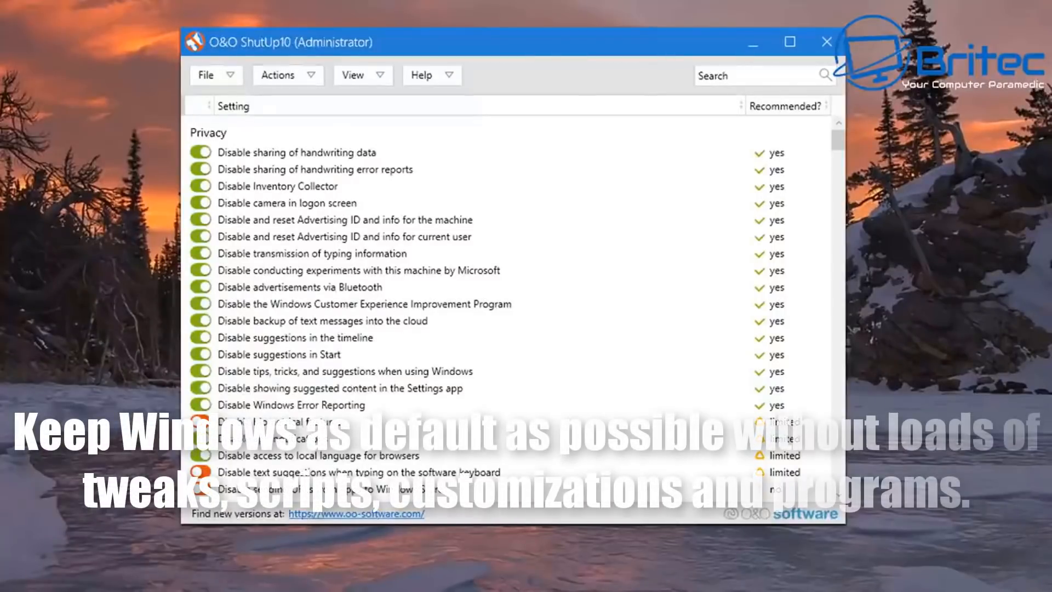
left_click(288, 75)
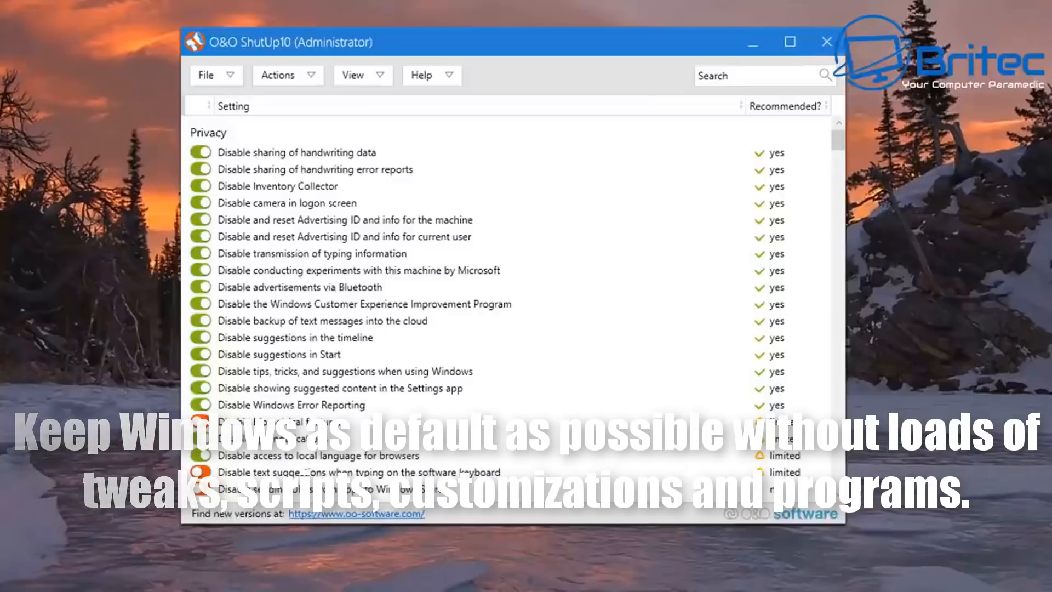
left_click(287, 74)
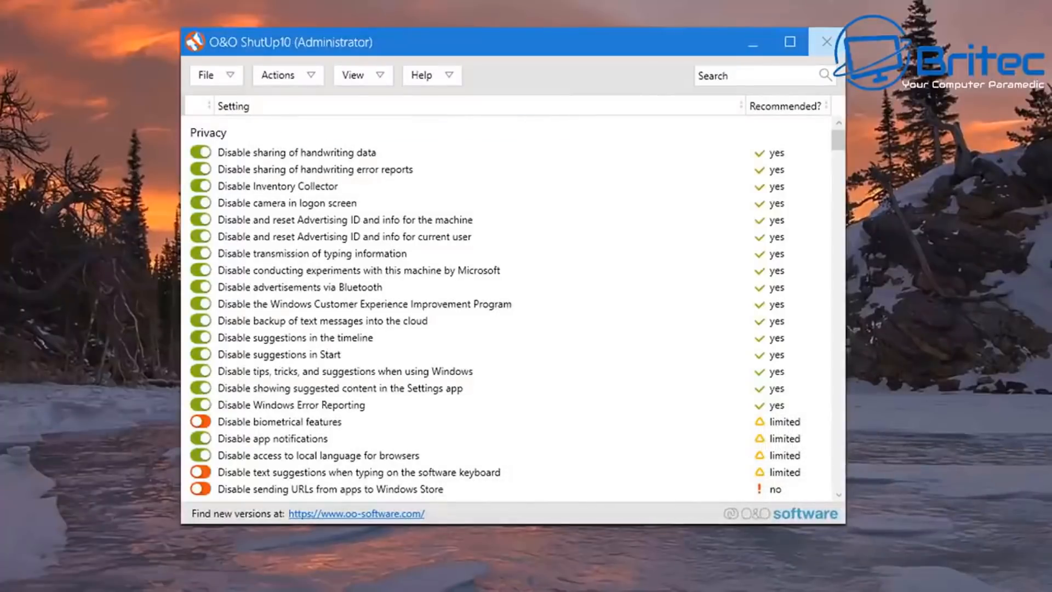
left_click(827, 41)
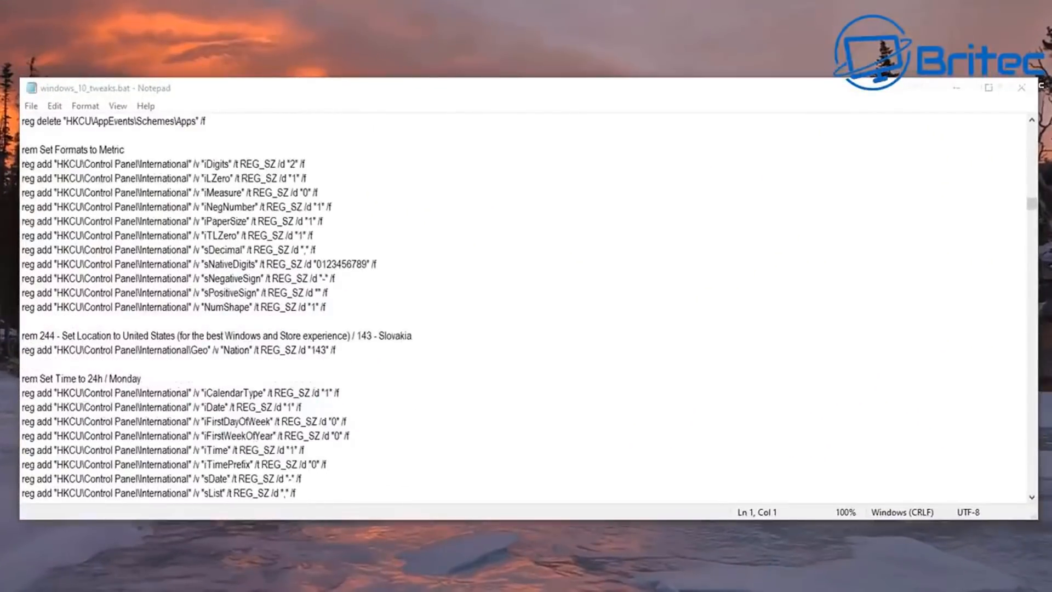
scroll("down", 3)
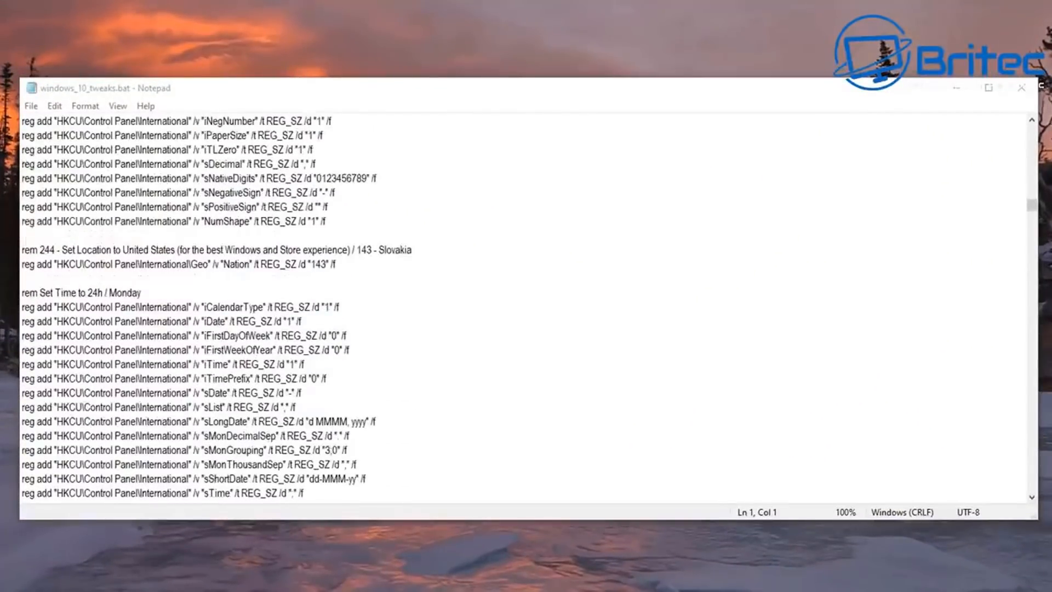
scroll("down", 3)
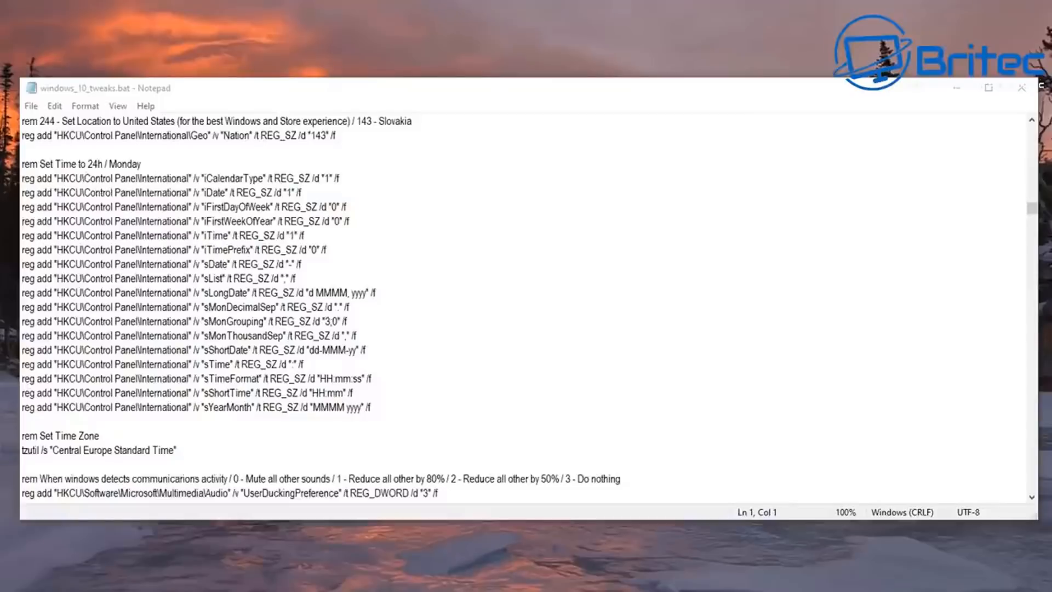
scroll("down", 3)
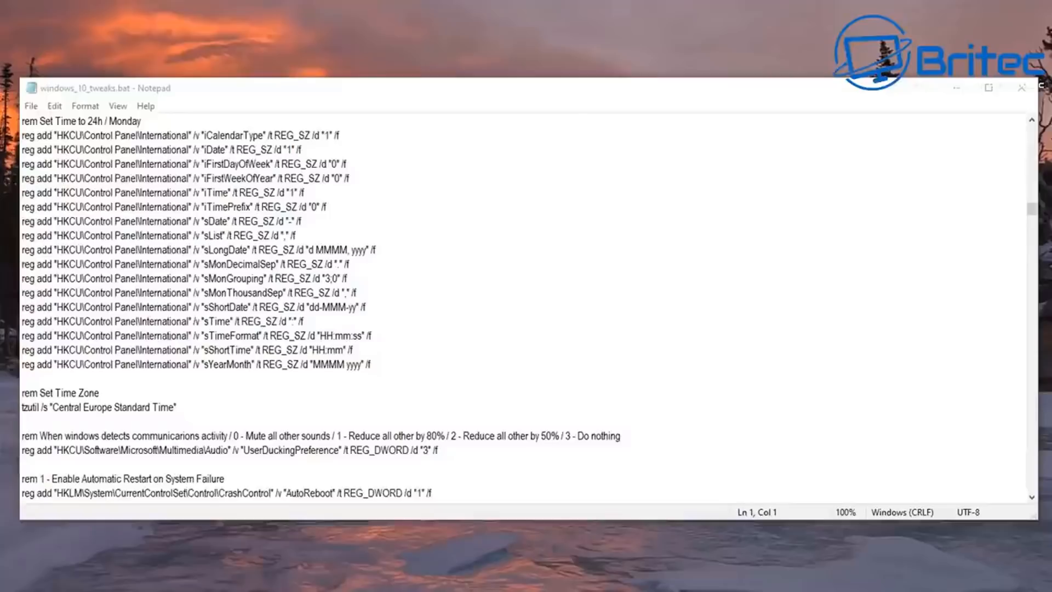
scroll("down", 3)
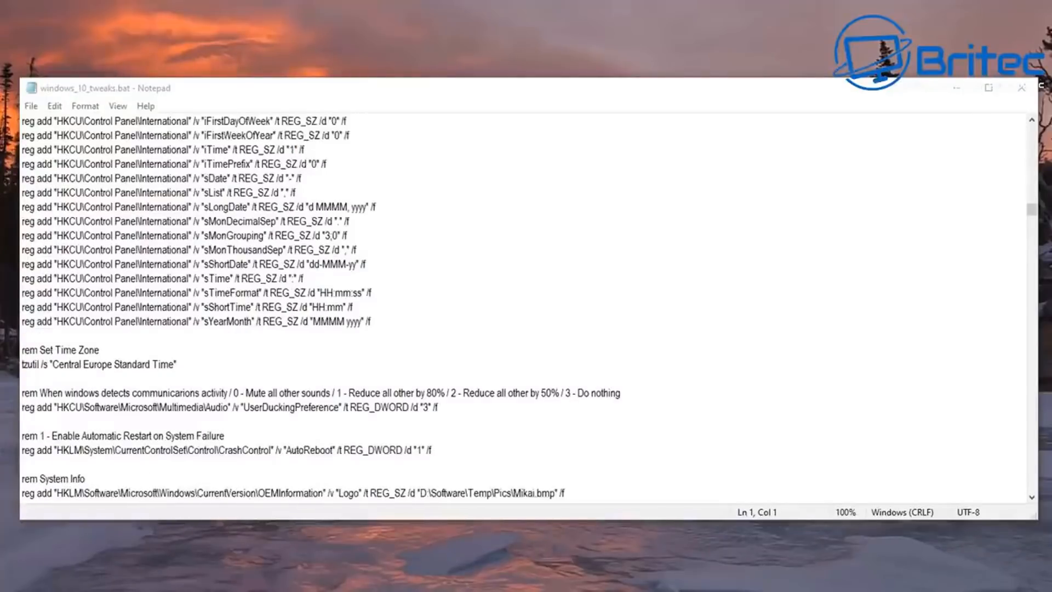
scroll("down", 3)
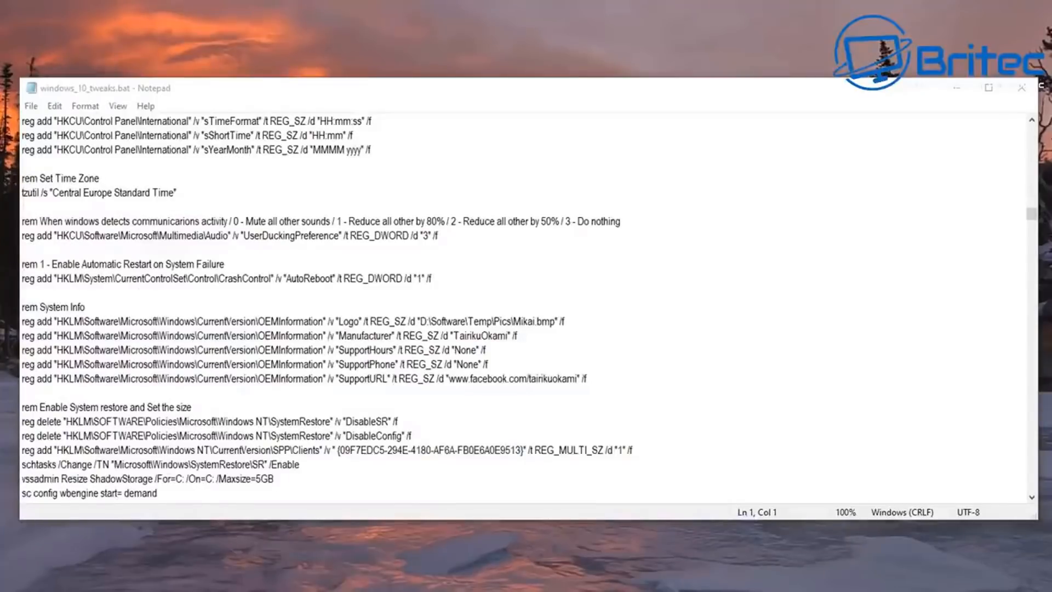
scroll("down", 3)
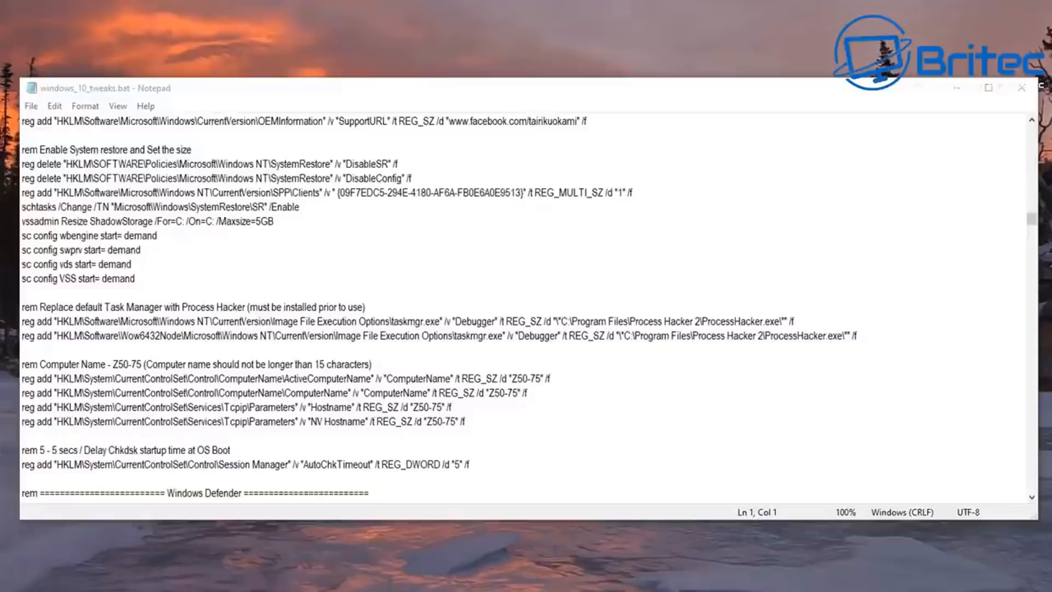
scroll("down", 3)
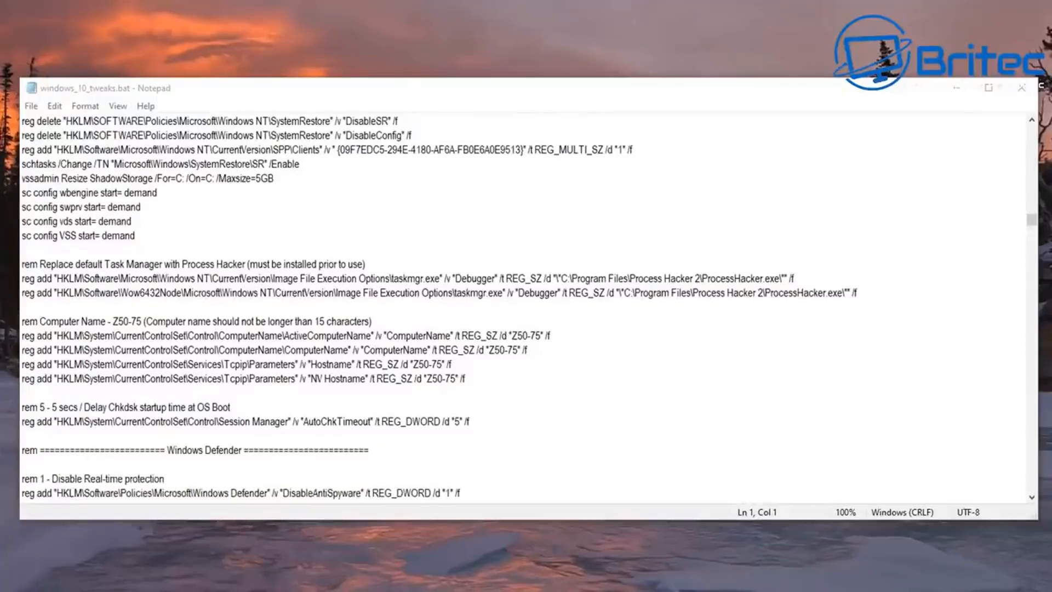
scroll("down", 3)
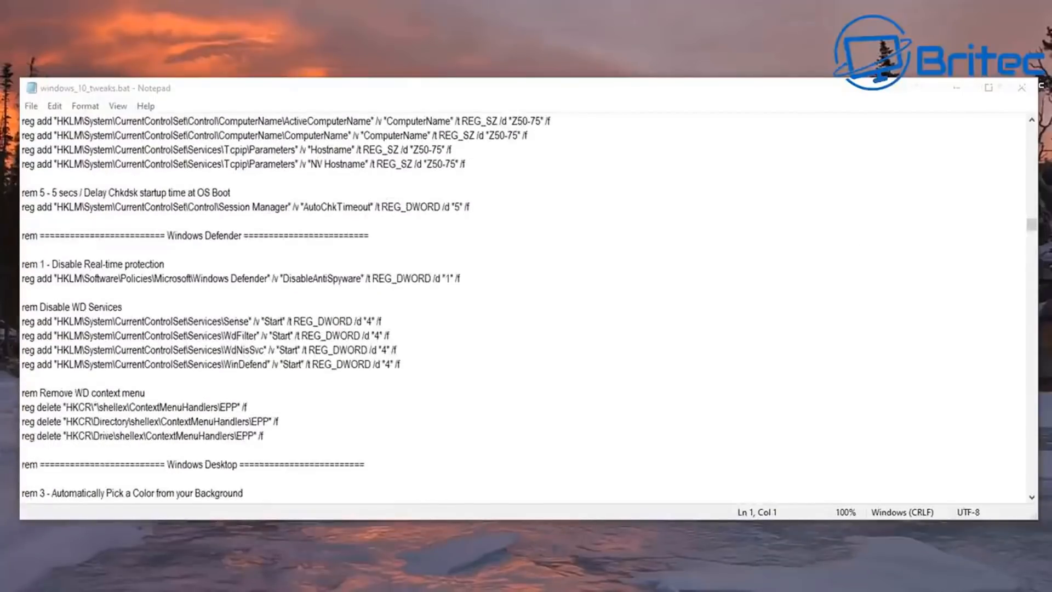
scroll("down", 3)
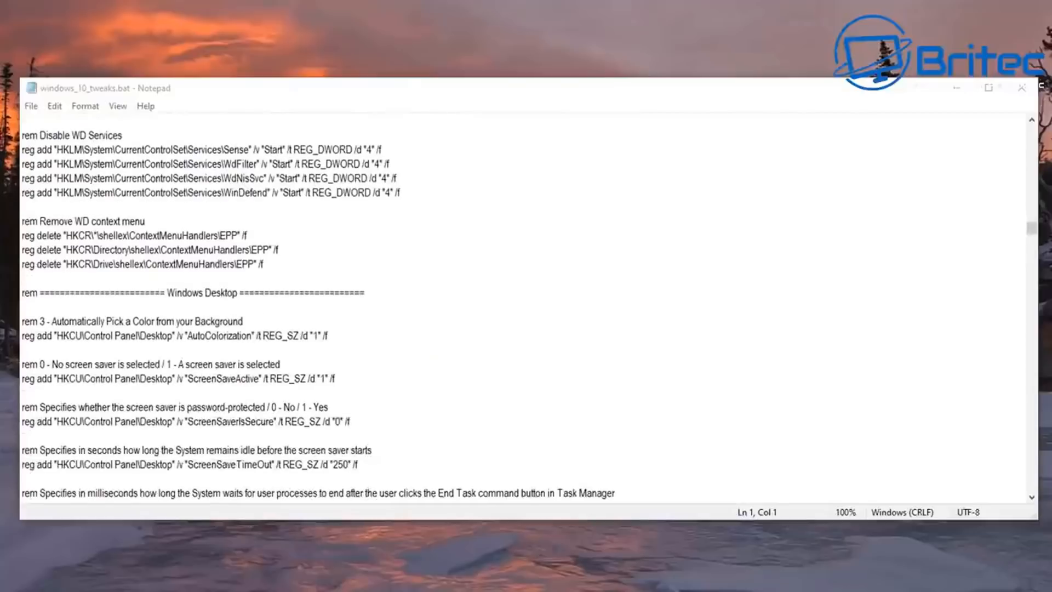
scroll("down", 3)
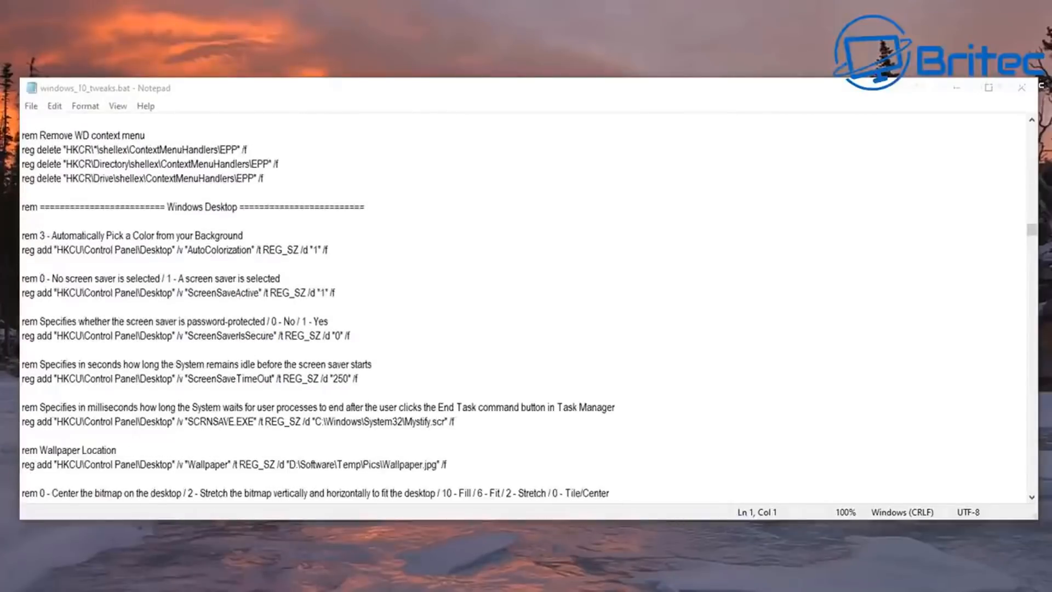
scroll("down", 3)
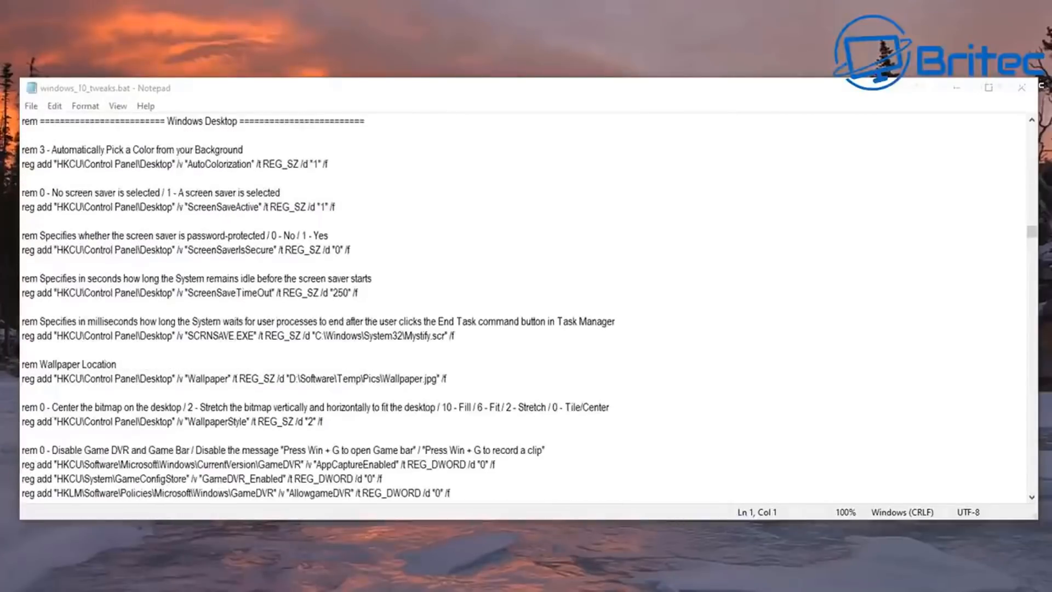
scroll("down", 3)
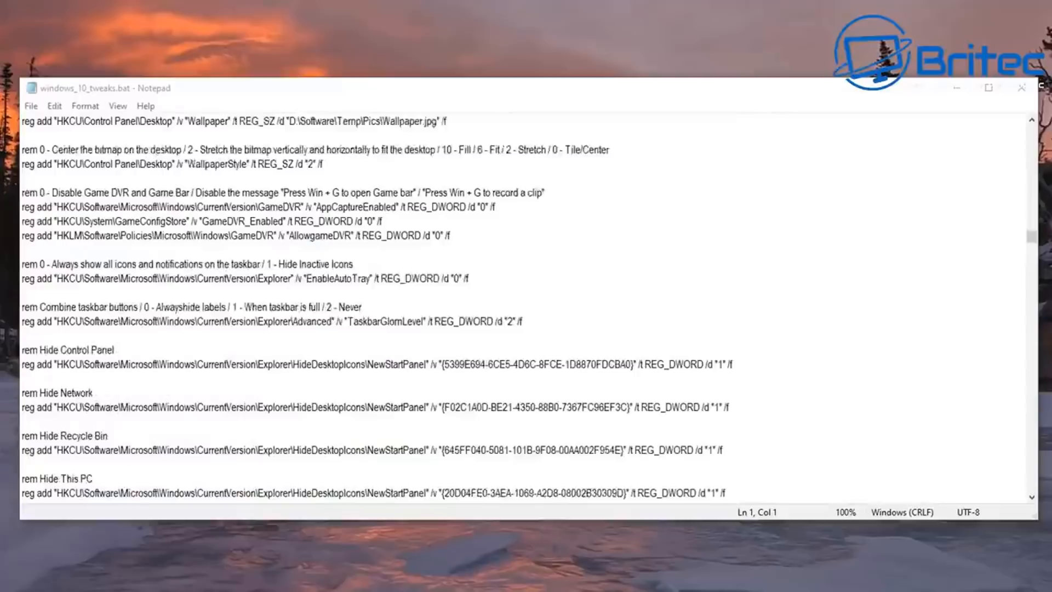
scroll("down", 3)
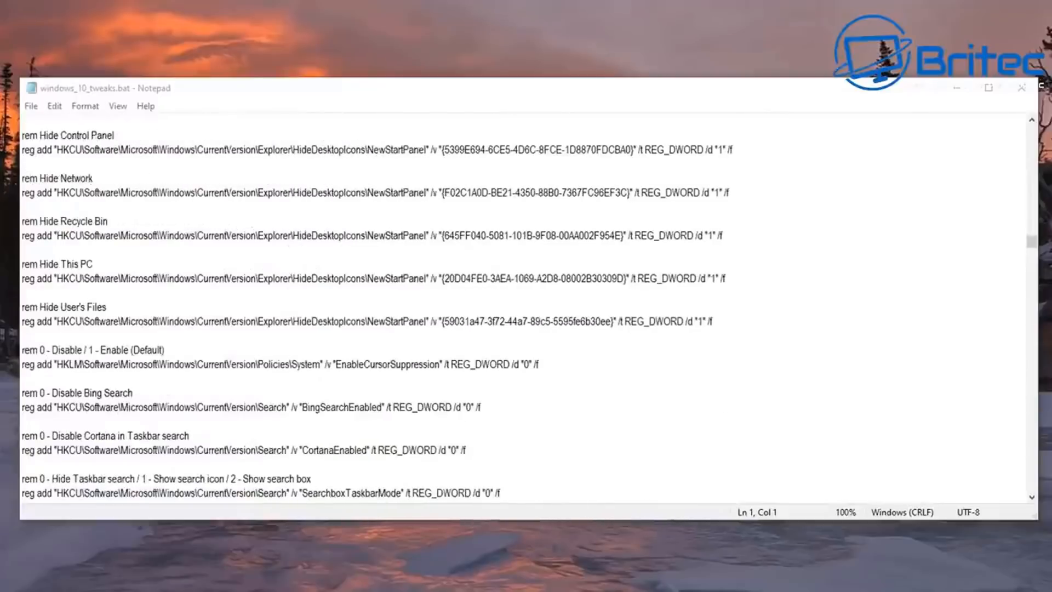
scroll("down", 3)
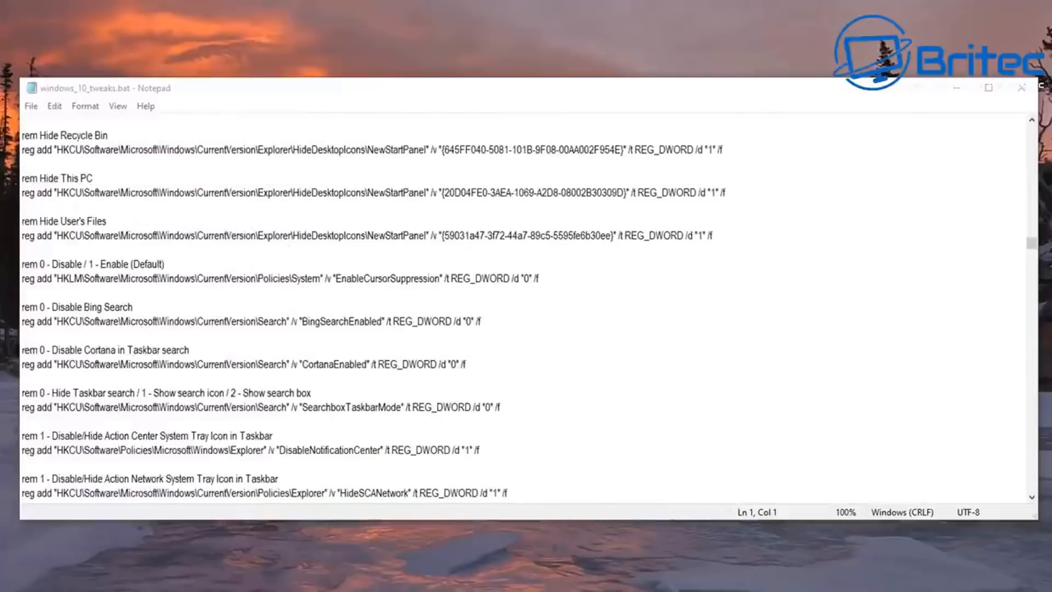
scroll("down", 3)
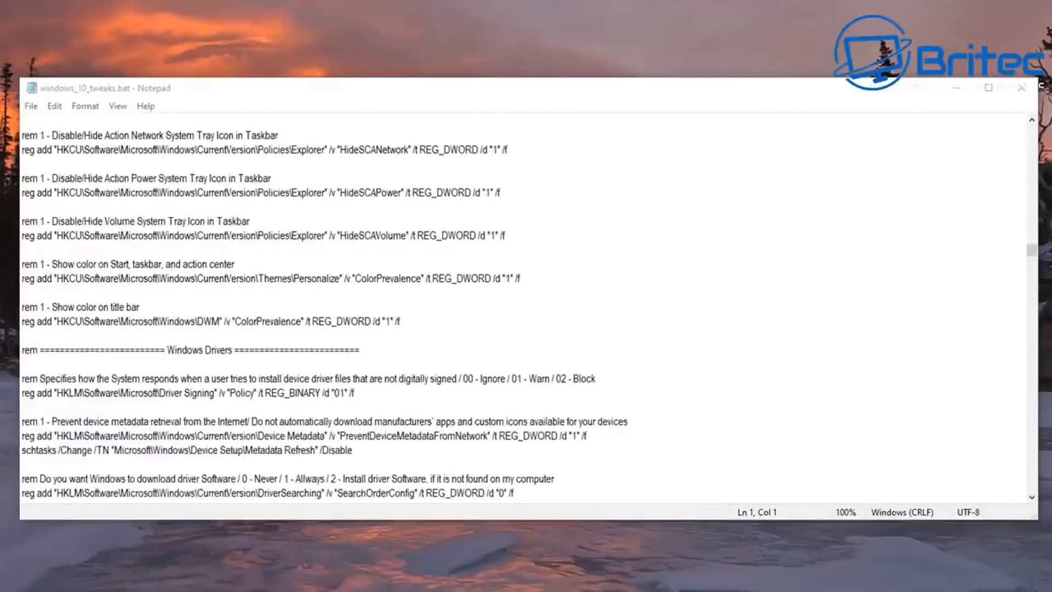
scroll("down", 3)
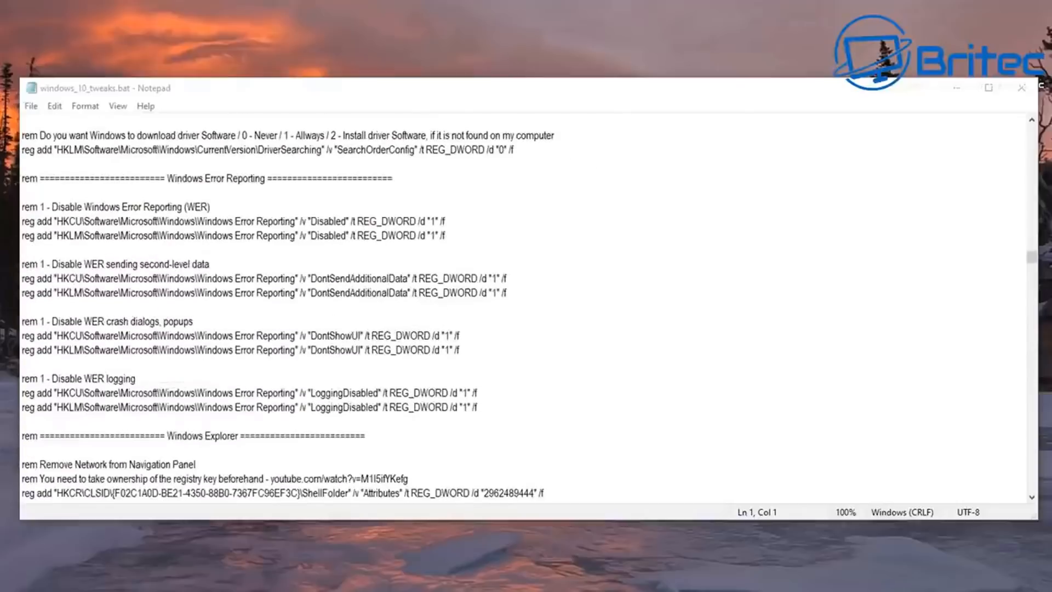
scroll("down", 3)
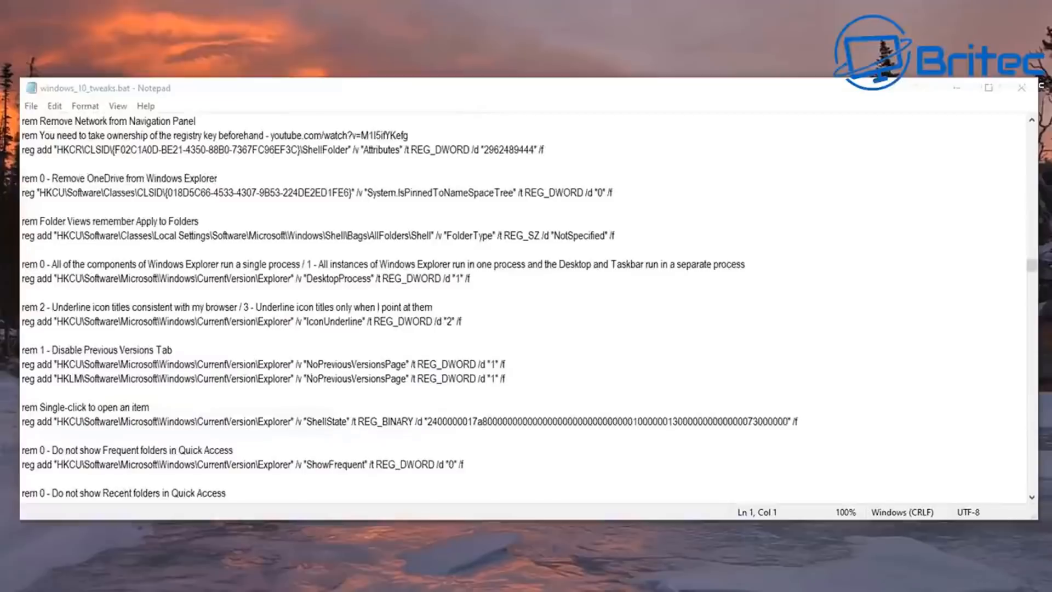
scroll("down", 3)
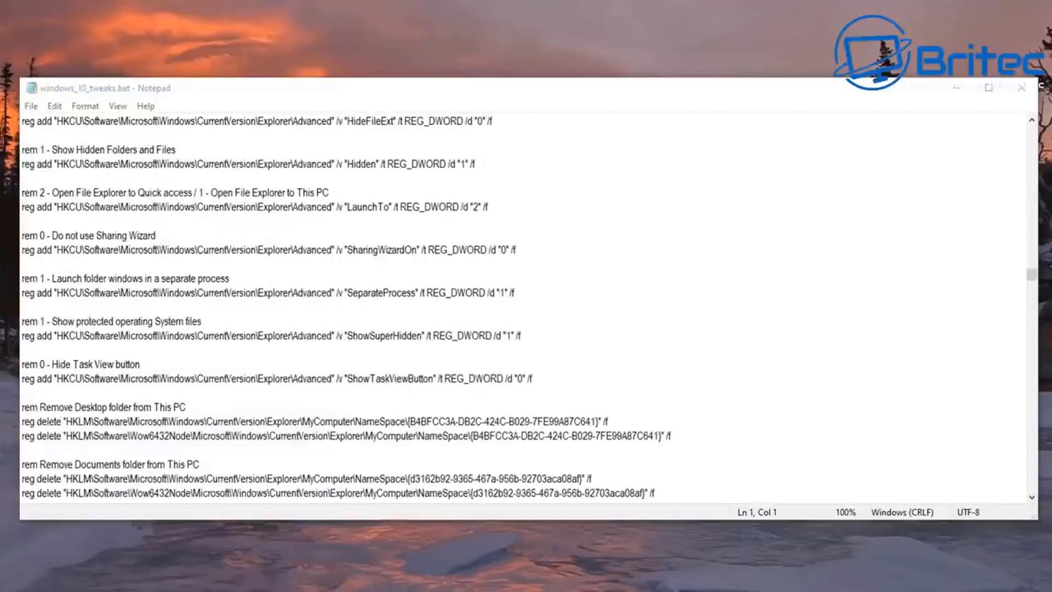
scroll("down", 3)
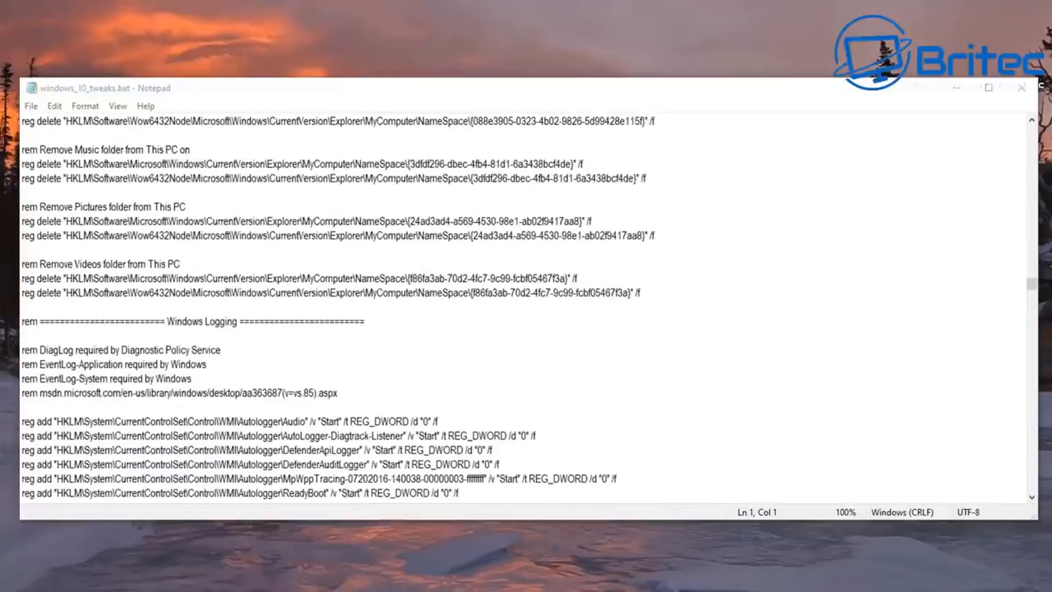
scroll("down", 3)
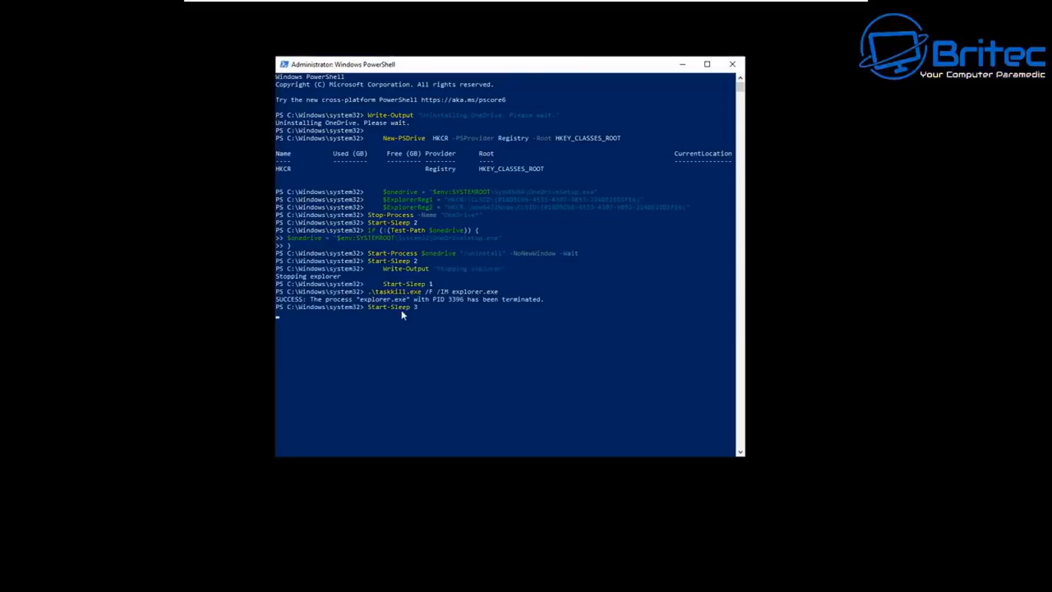
mouse_move(594, 427)
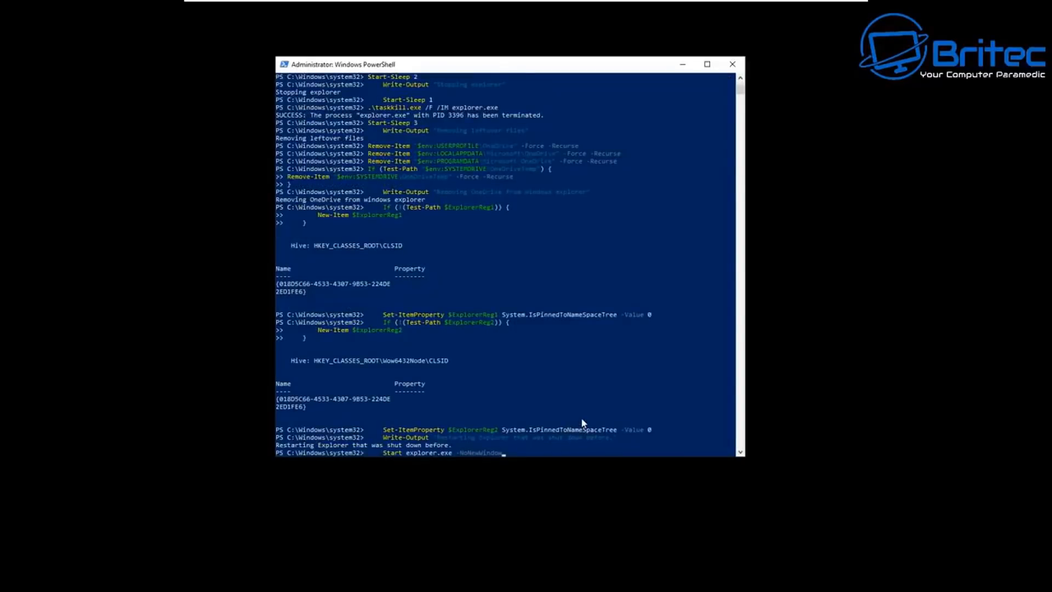
mouse_move(521, 471)
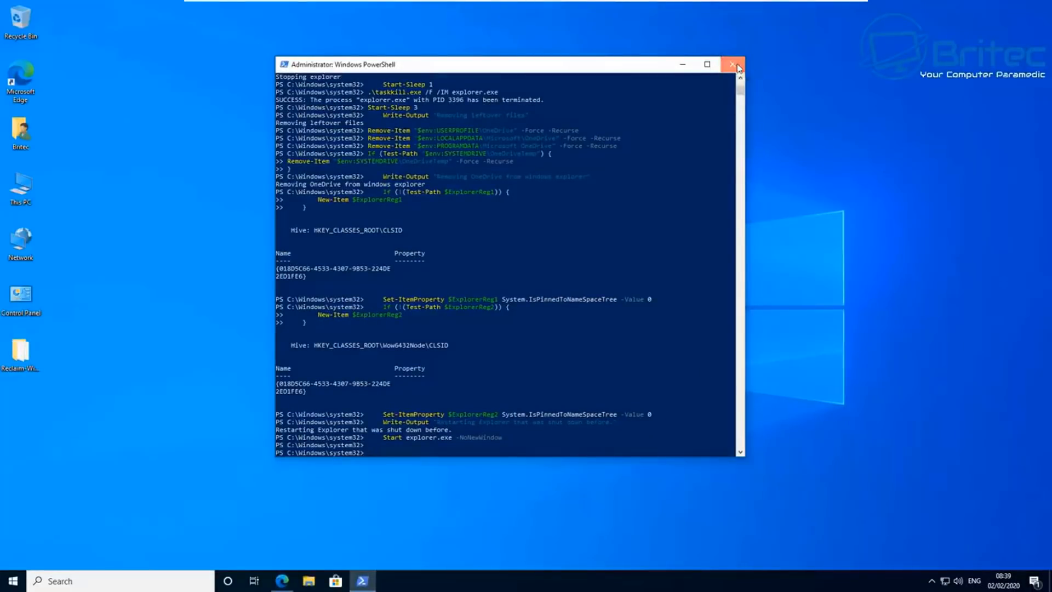
- Close the finished OneDrive removal session and bring up actions for the Reclaim Windows 10 script file
left_click(736, 65)
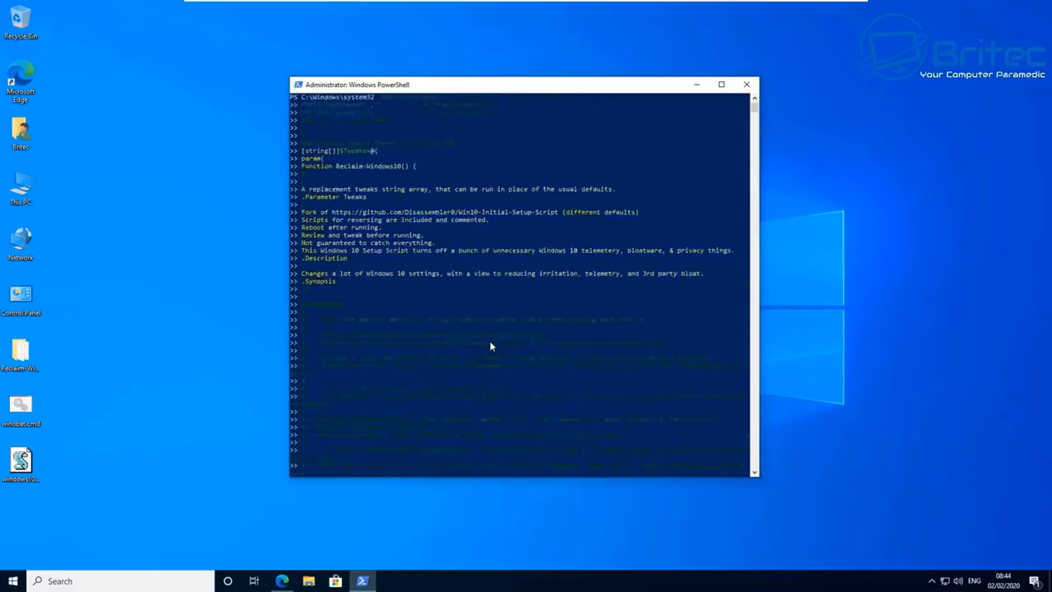
scroll("down", 3)
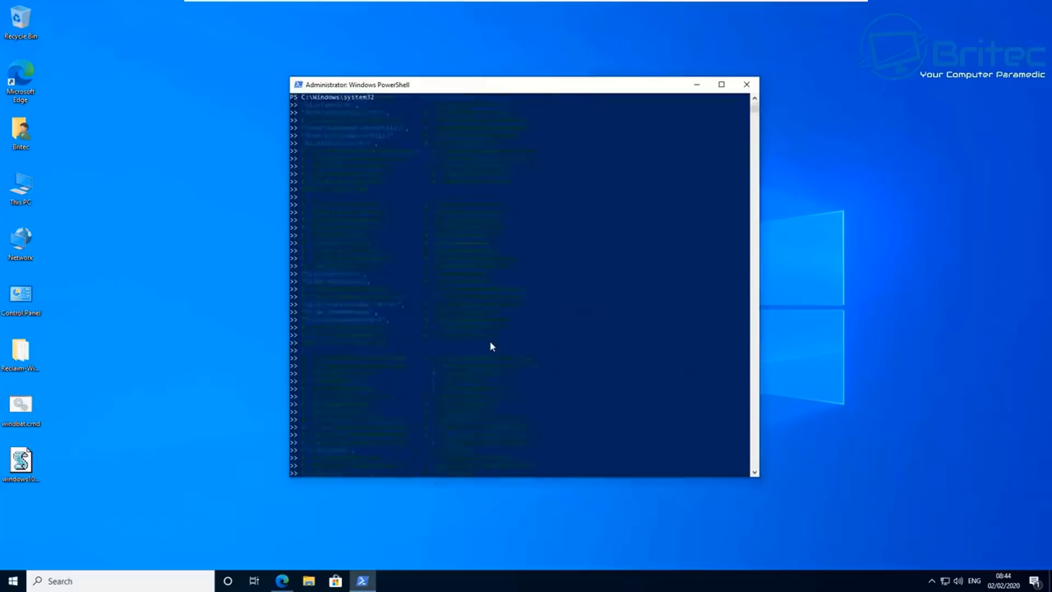
right_click(478, 252)
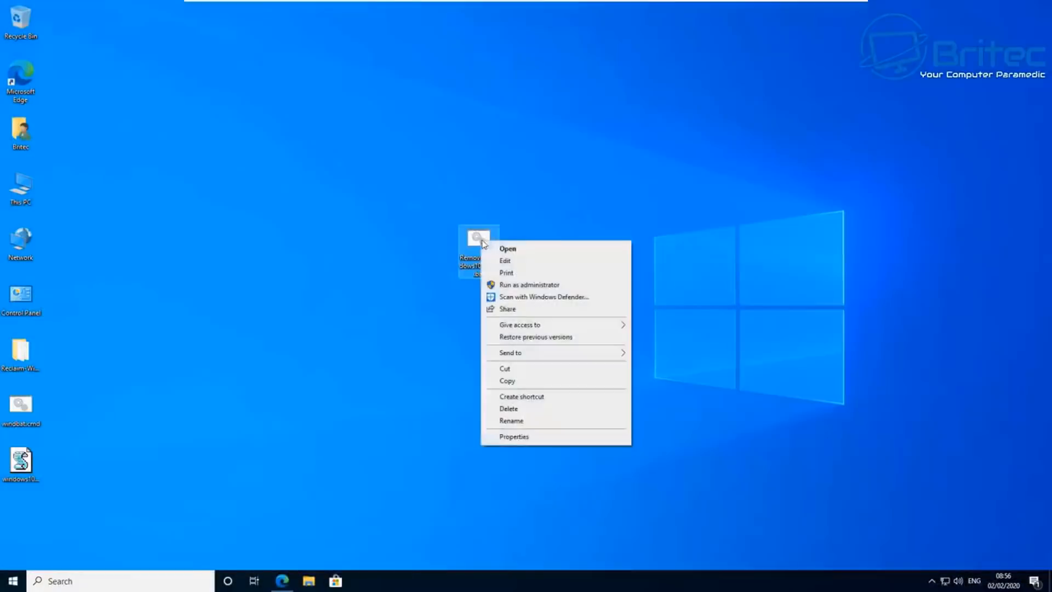
- Bring up Redo Rescue's Application Finder and pick the Disks management tool from All Applications
left_click(508, 249)
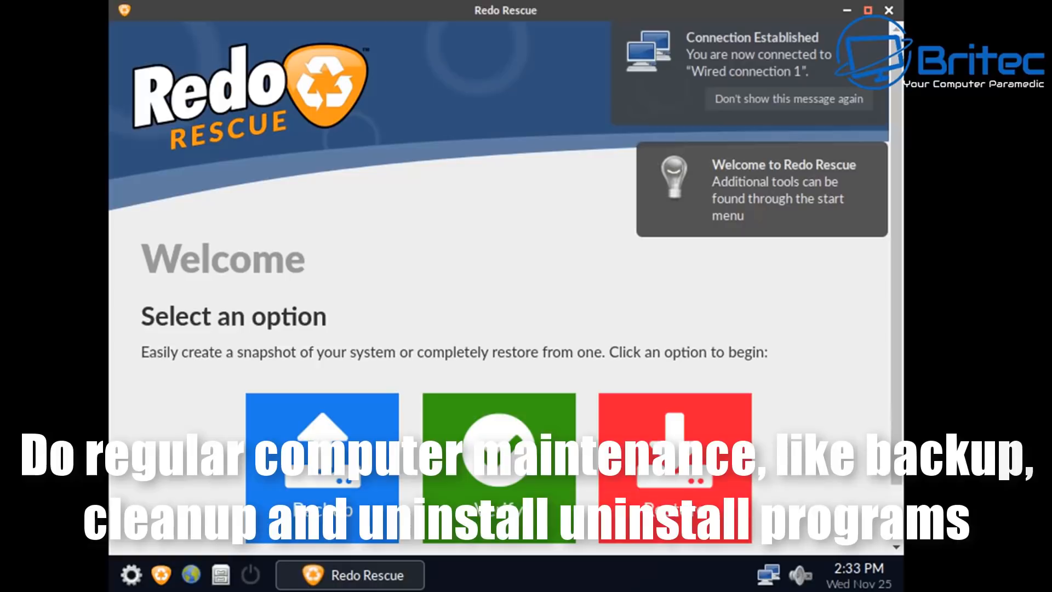
left_click(789, 99)
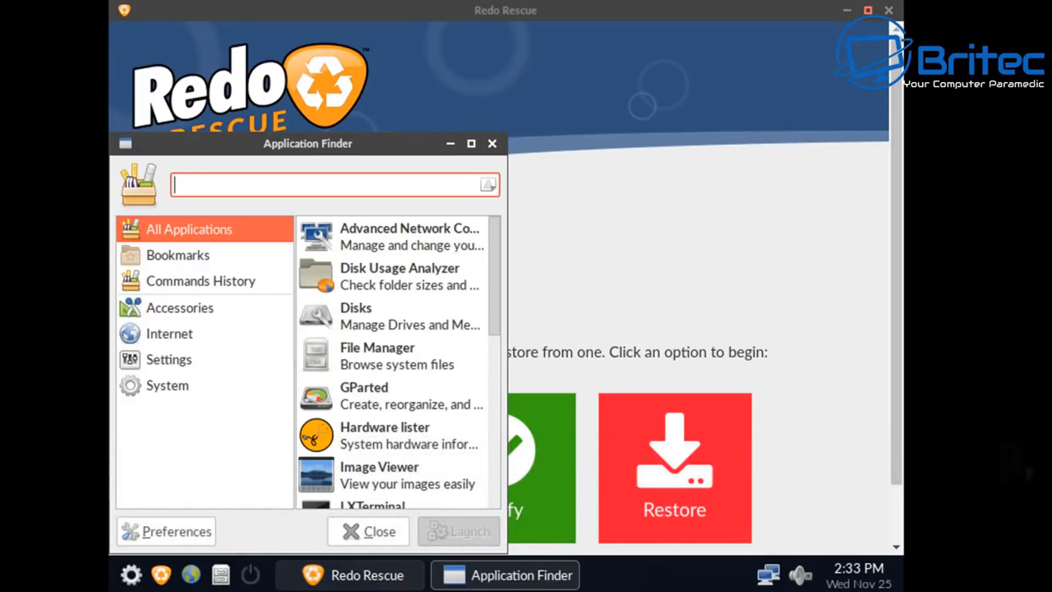
mouse_move(409, 235)
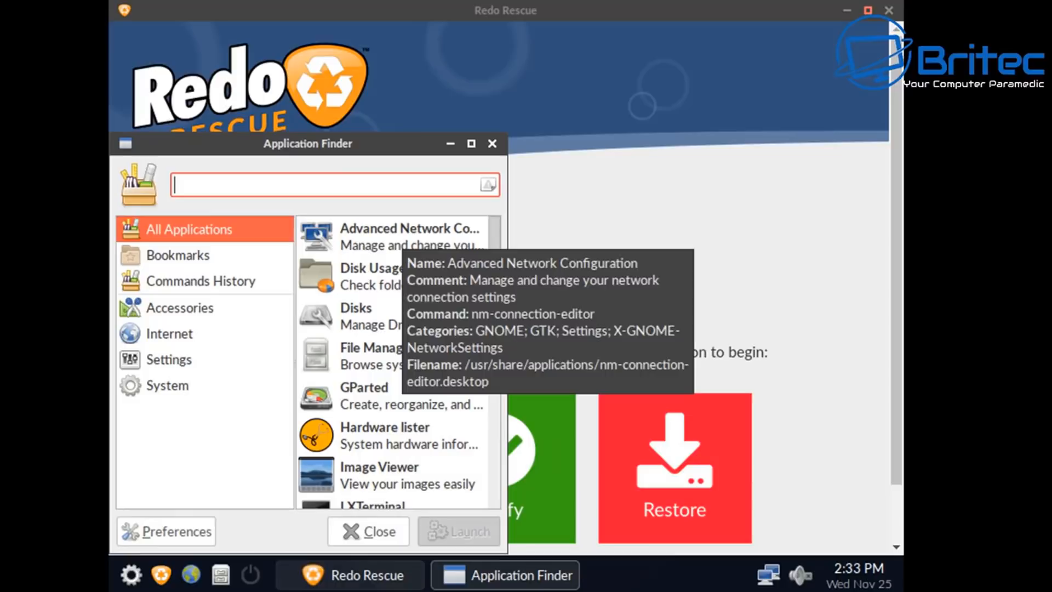
mouse_move(399, 275)
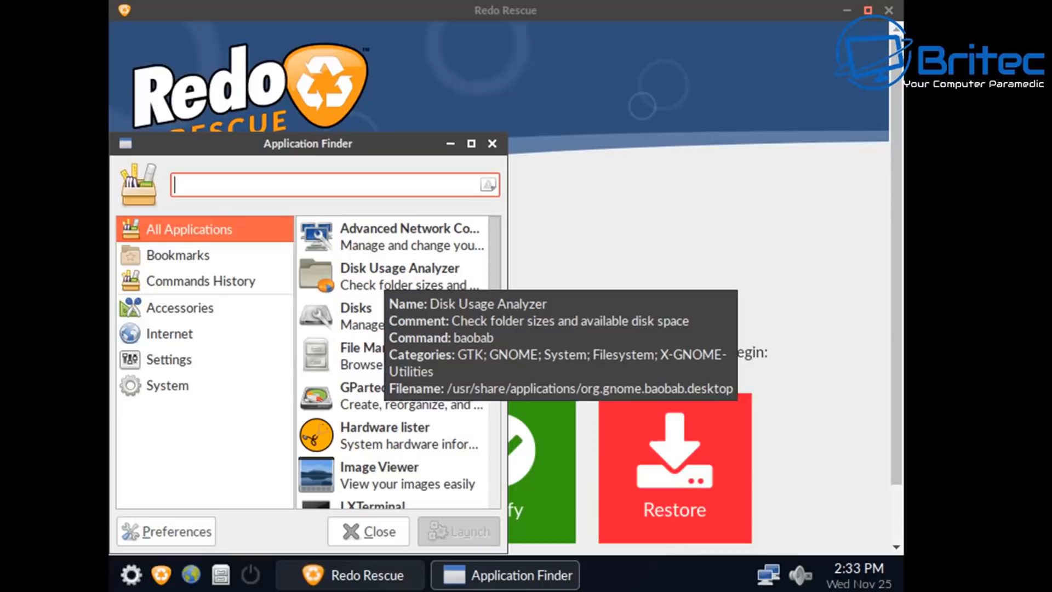
mouse_move(355, 307)
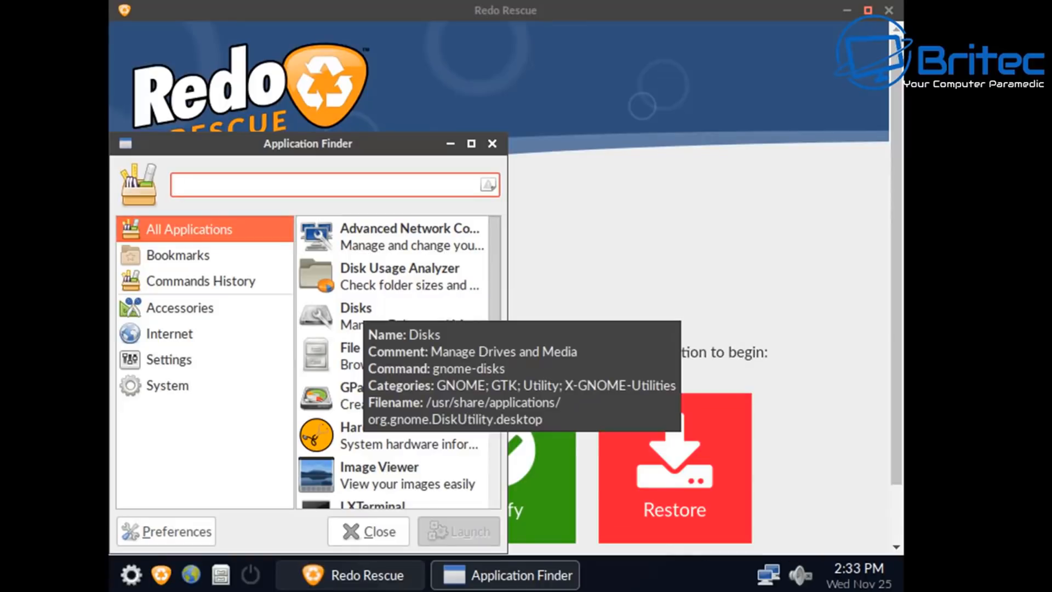
left_click(363, 316)
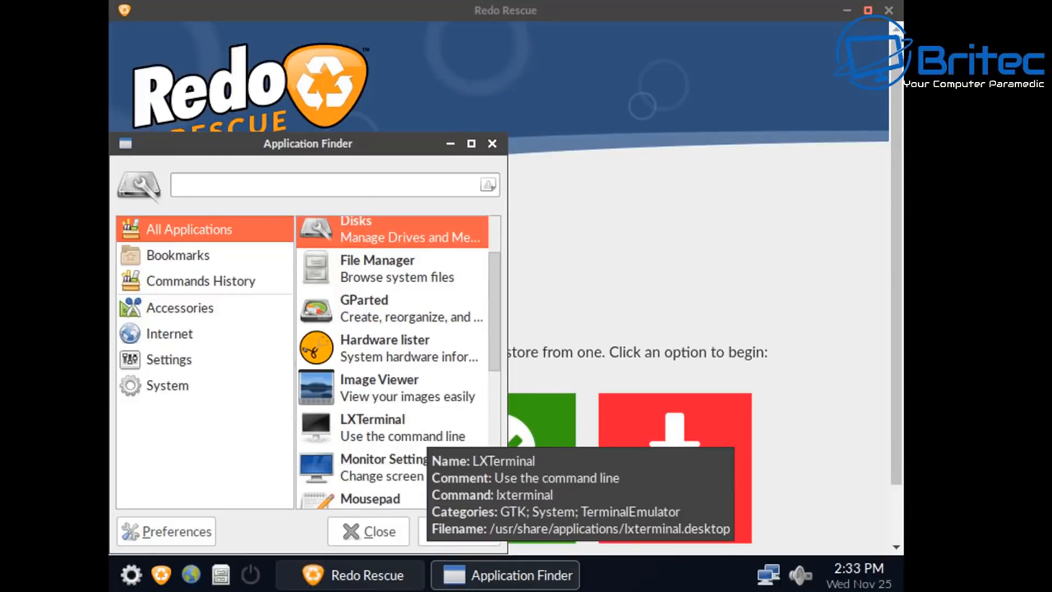
- Scroll the application list, then start a Windows search for a program
scroll("down", 3)
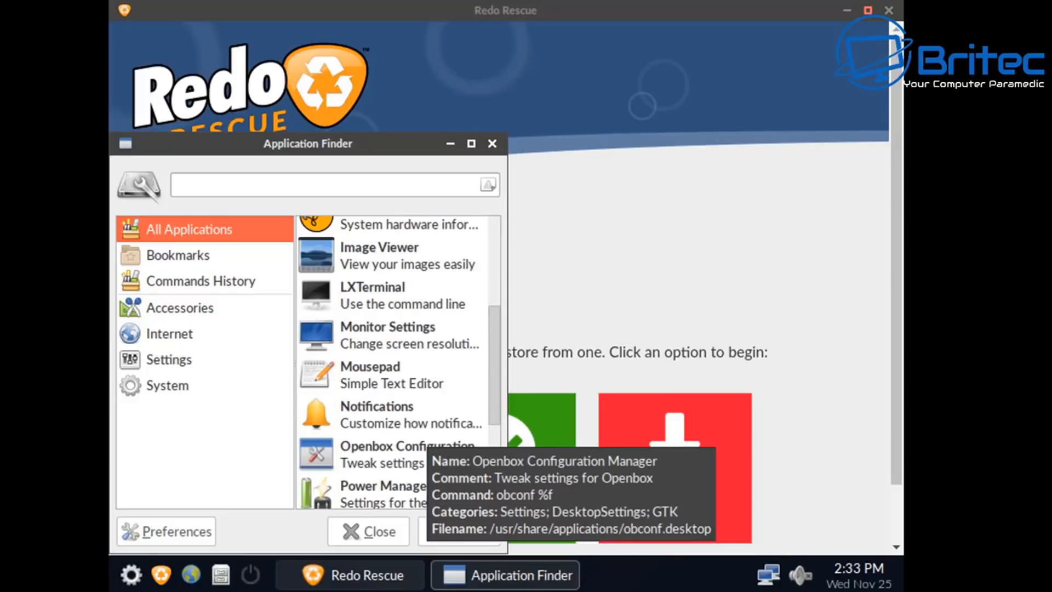
left_click(18, 579)
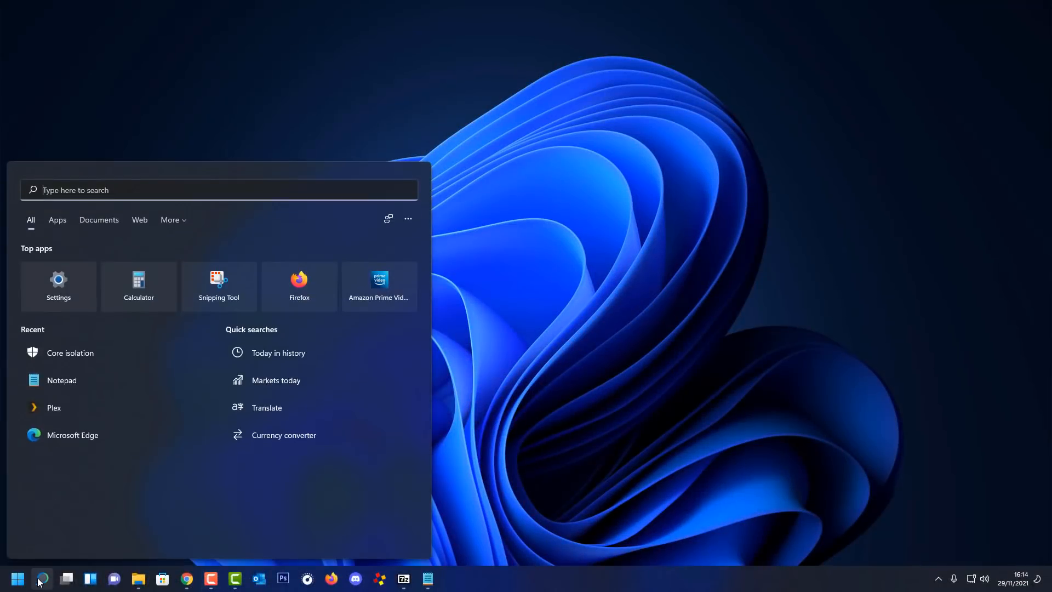
- Uninstall balenaEtcher from Control Panel's Programs and Features list
type("control Panel")
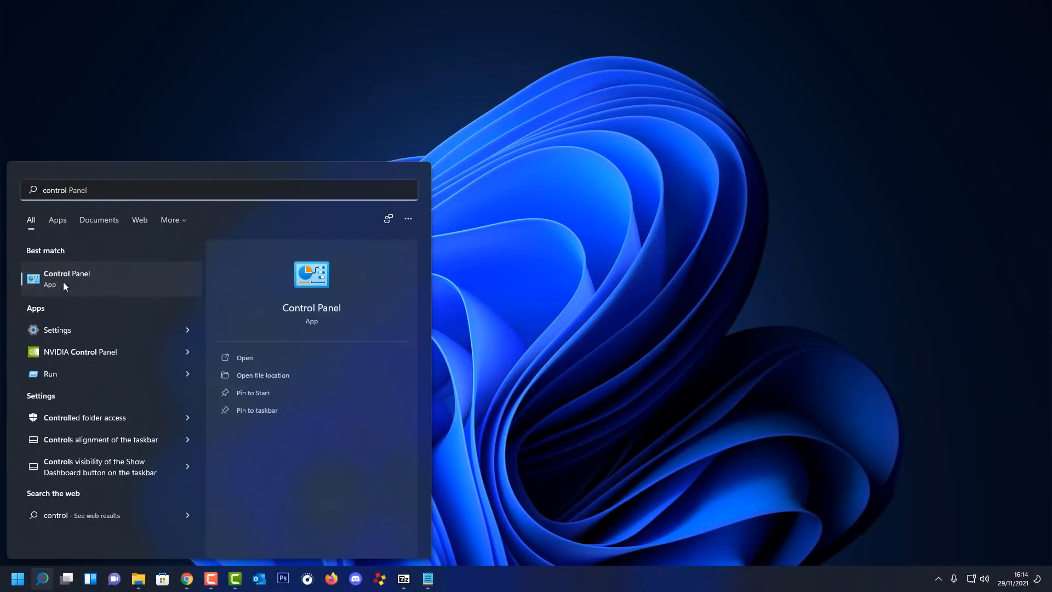
left_click(67, 279)
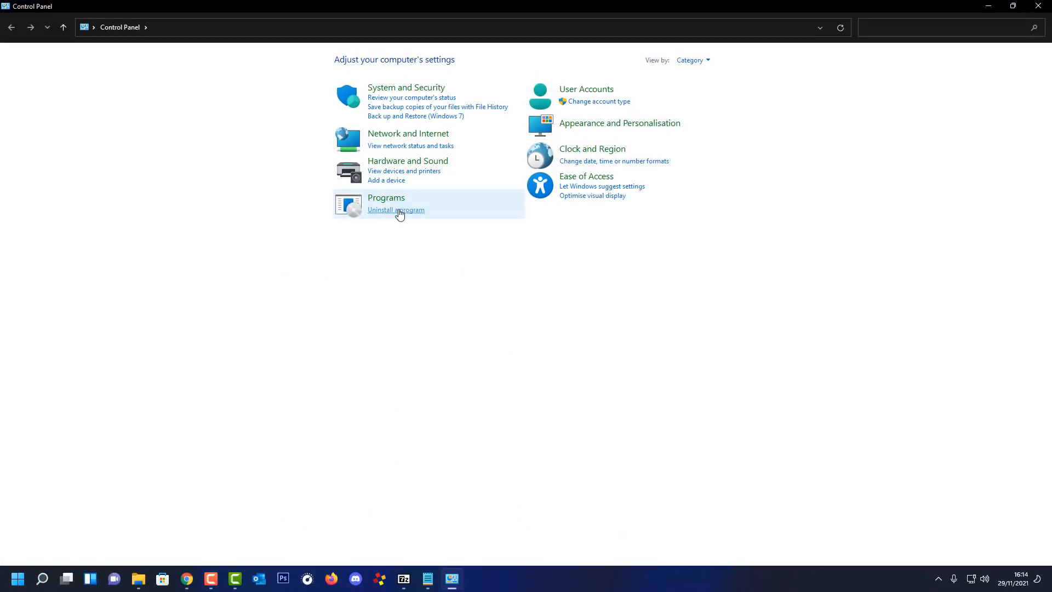
left_click(396, 209)
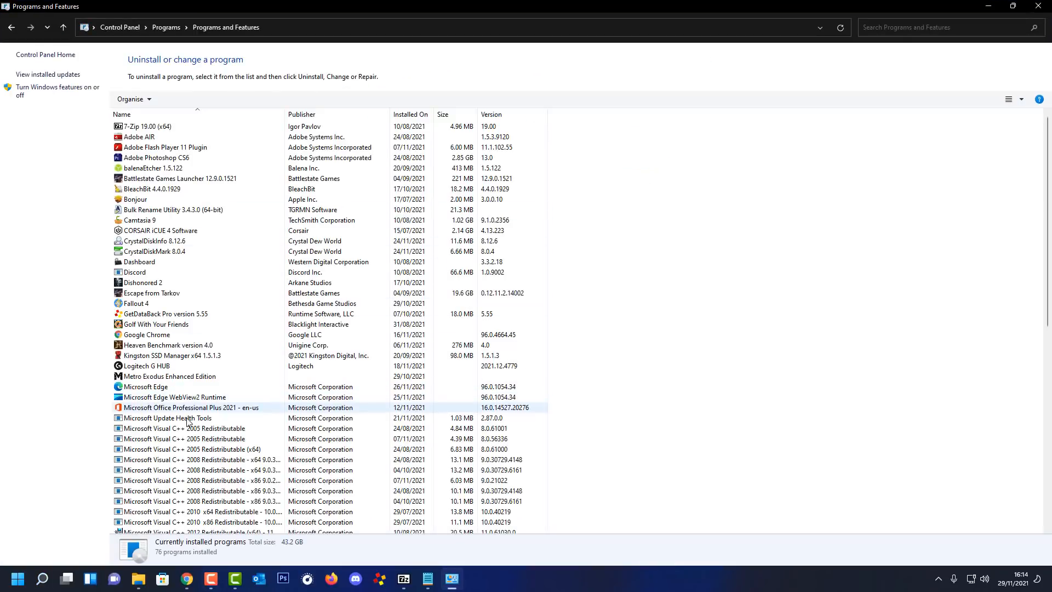
left_click(152, 168)
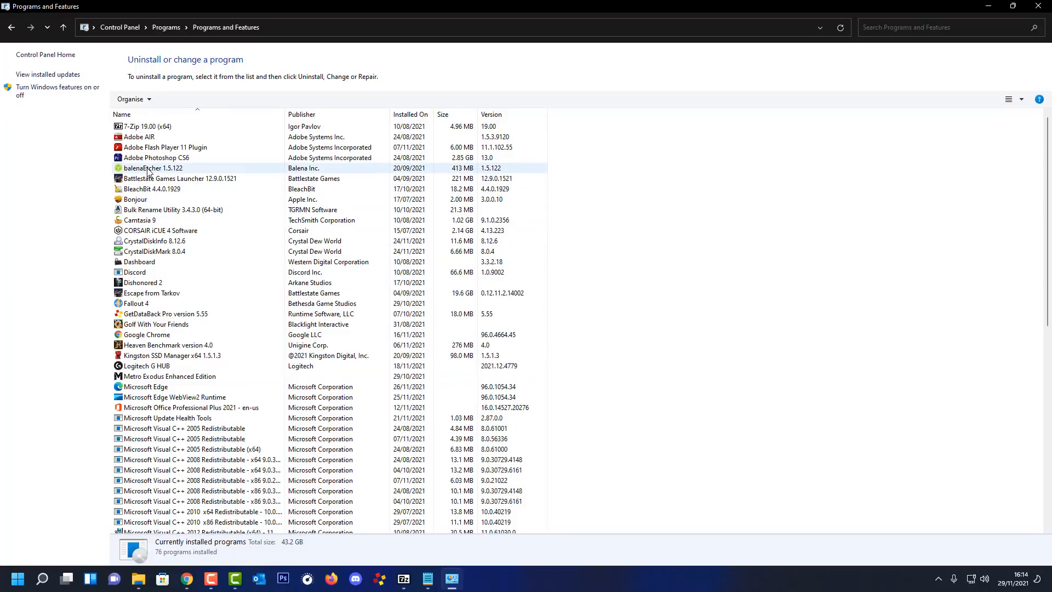
left_click(174, 99)
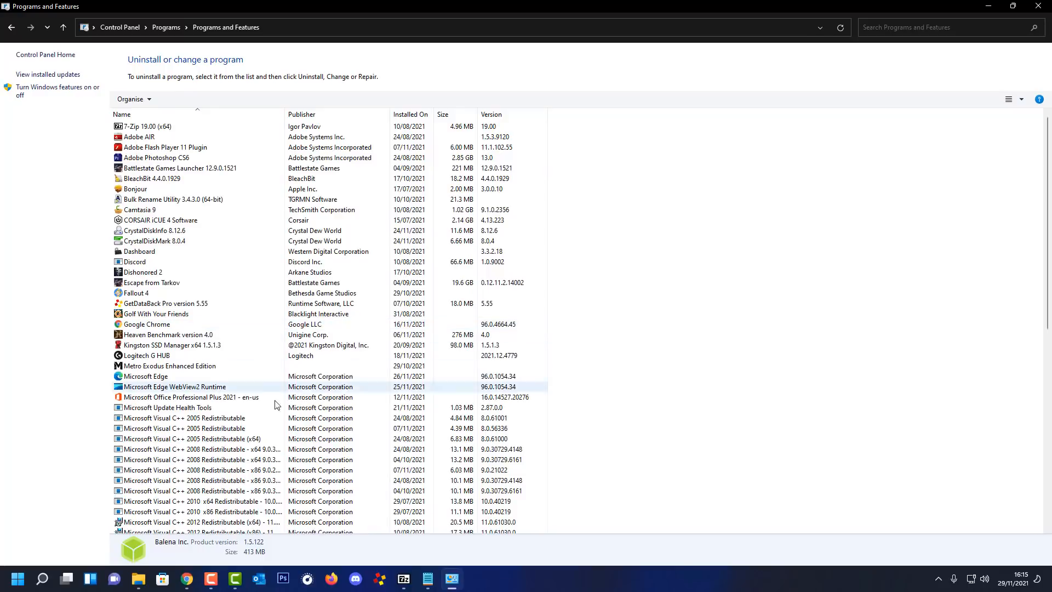
- Browse the remaining installed programs such as Dashboard and Microsoft Update Health Tools
left_click(139, 251)
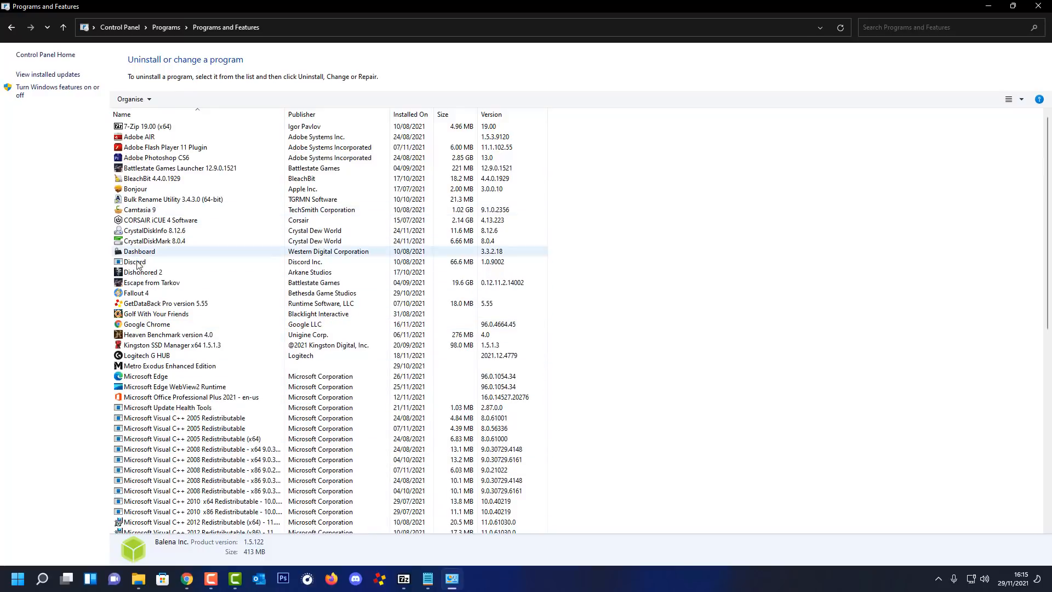
left_click(170, 366)
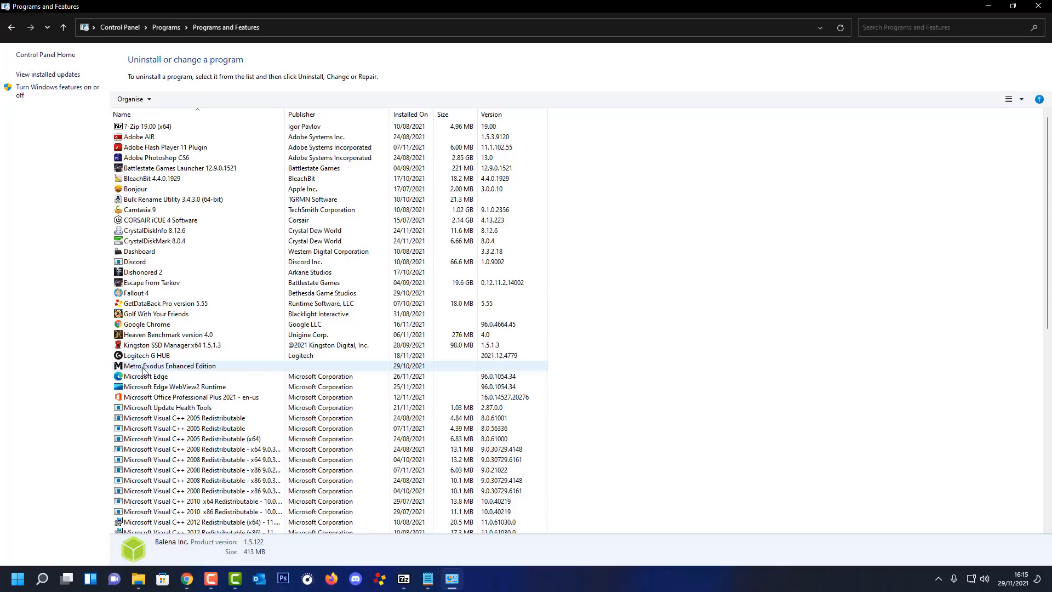
mouse_move(154, 390)
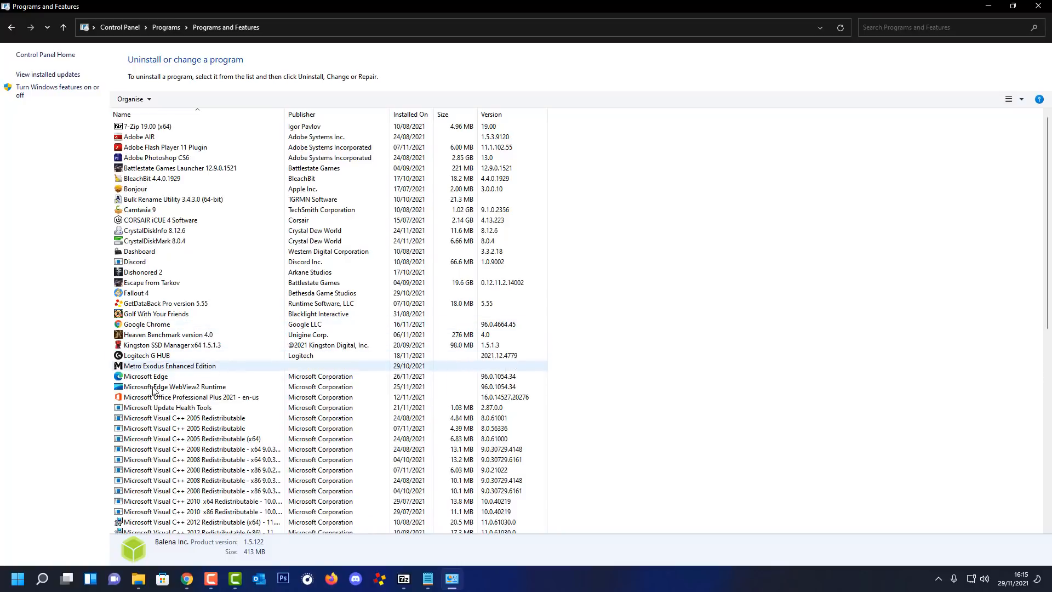
left_click(168, 408)
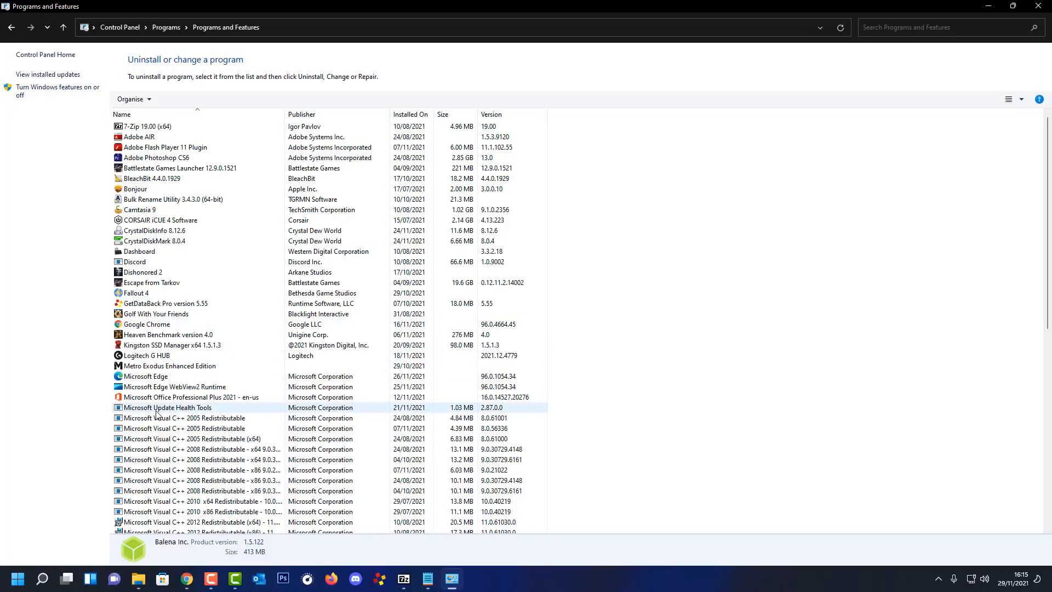
scroll("down", 3)
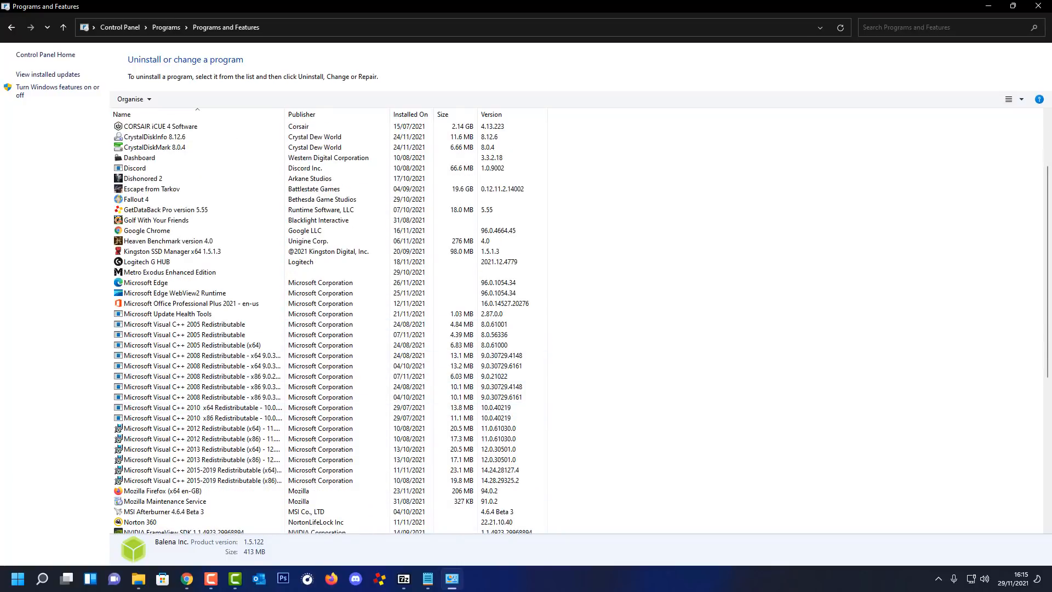
left_click(16, 577)
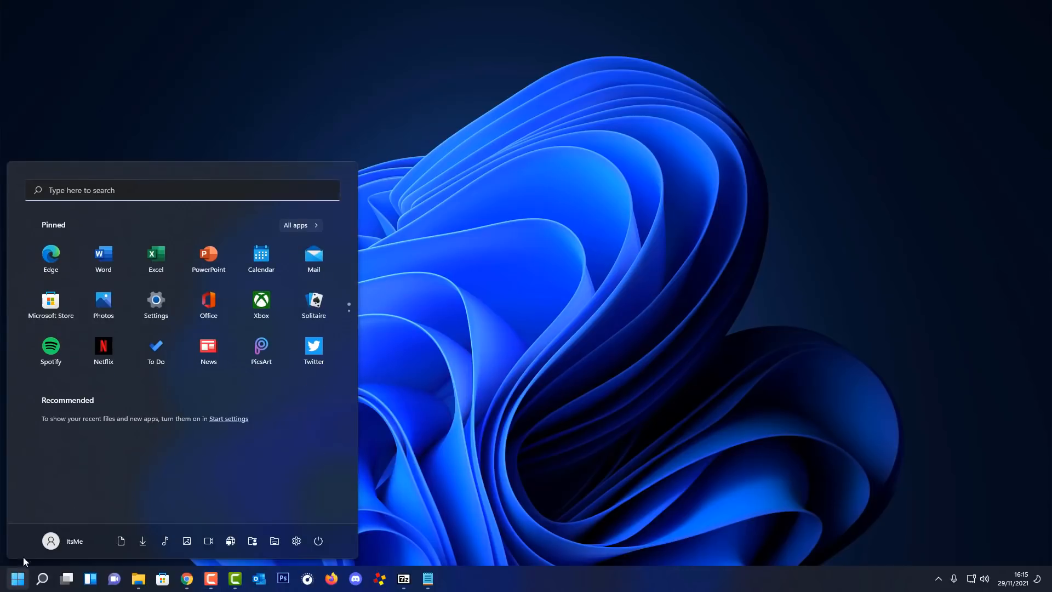
- Reach the Storage page in Windows Settings showing the 930 GB disk's usage
left_click(156, 299)
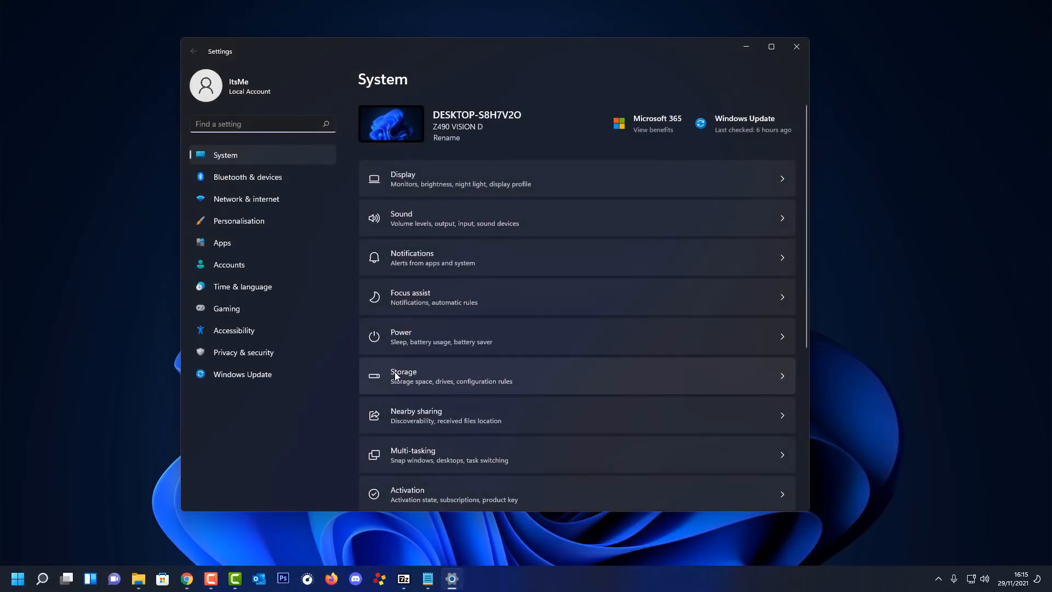
scroll("down", 3)
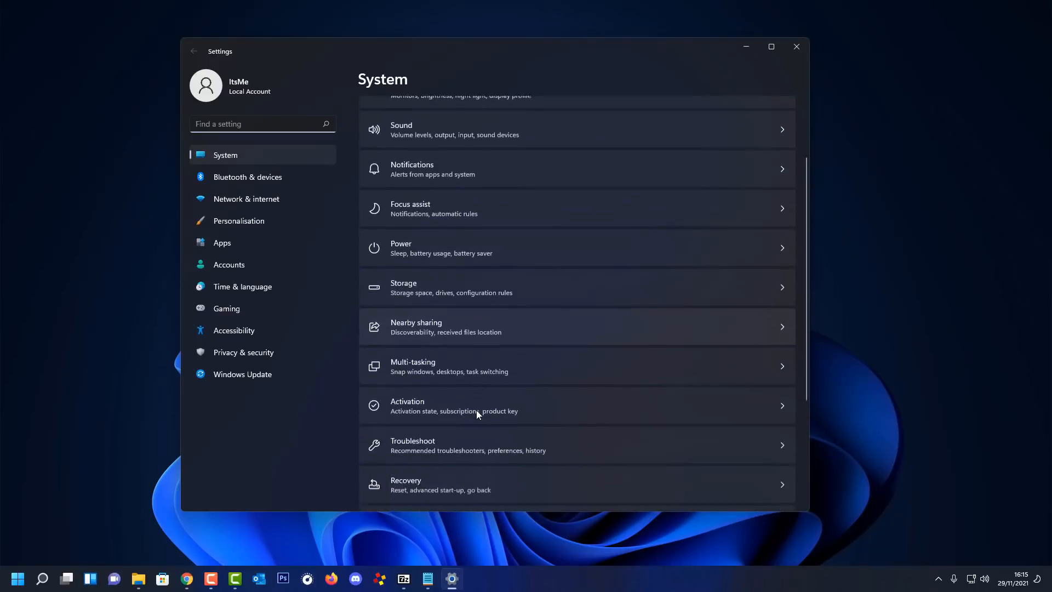
scroll("down", 3)
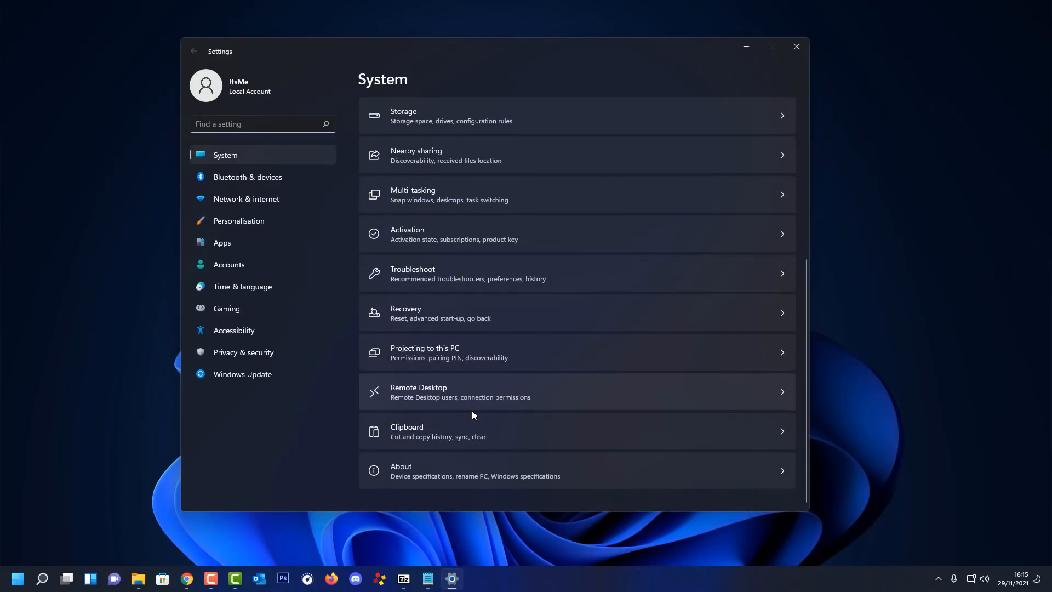
scroll("up", 3)
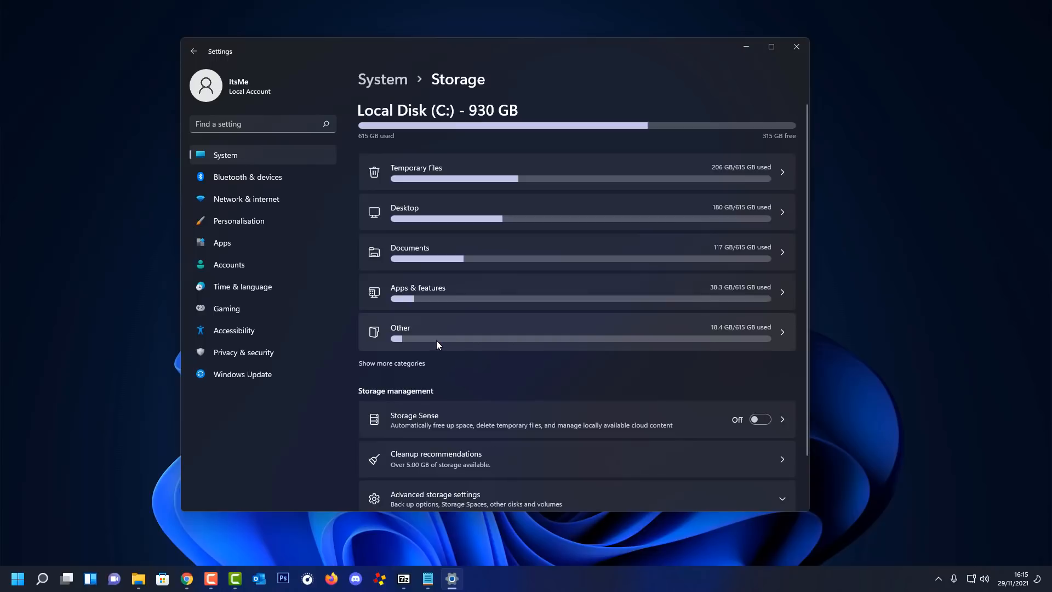
mouse_move(388, 360)
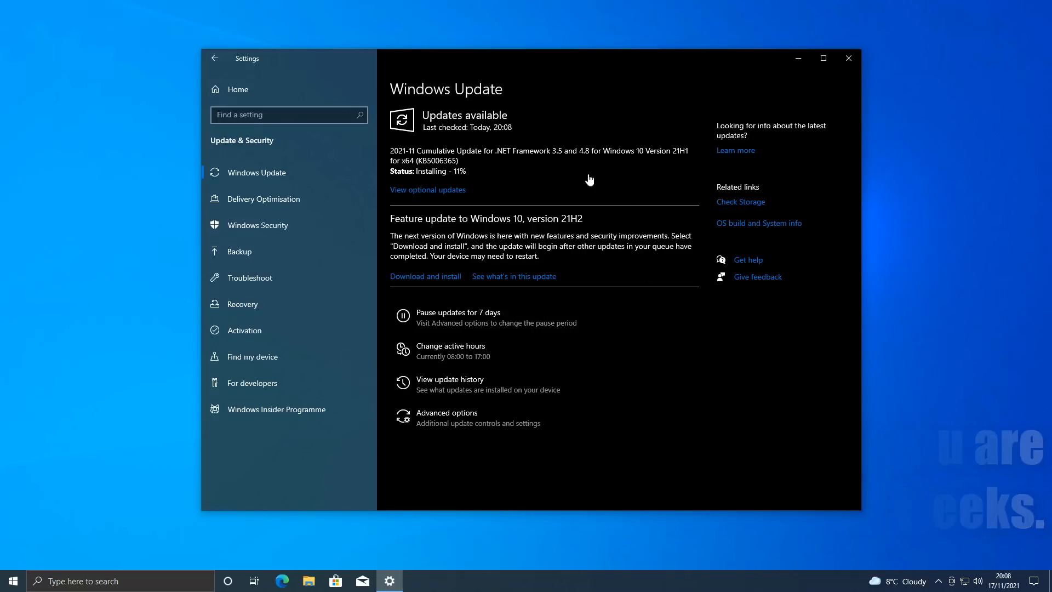
mouse_move(473, 549)
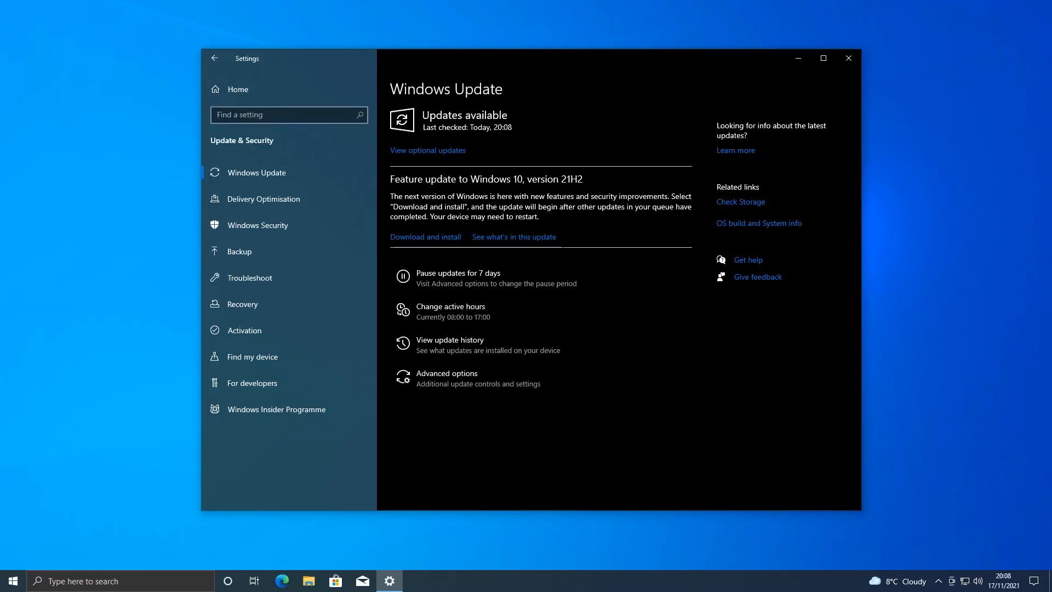
mouse_move(426, 237)
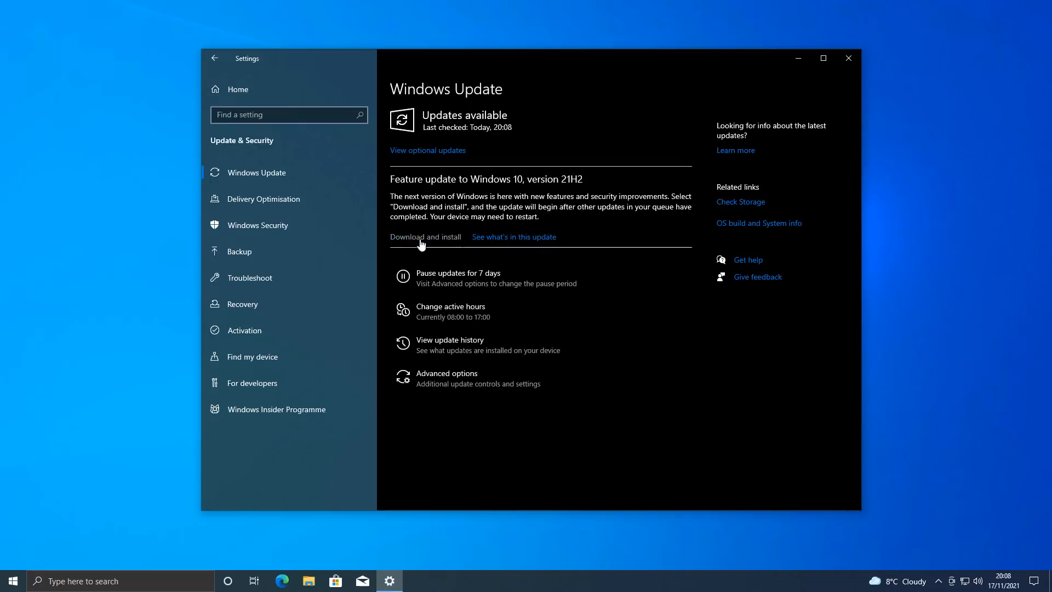
- Start downloading and installing the Windows 10, version 21H2 feature update
left_click(425, 236)
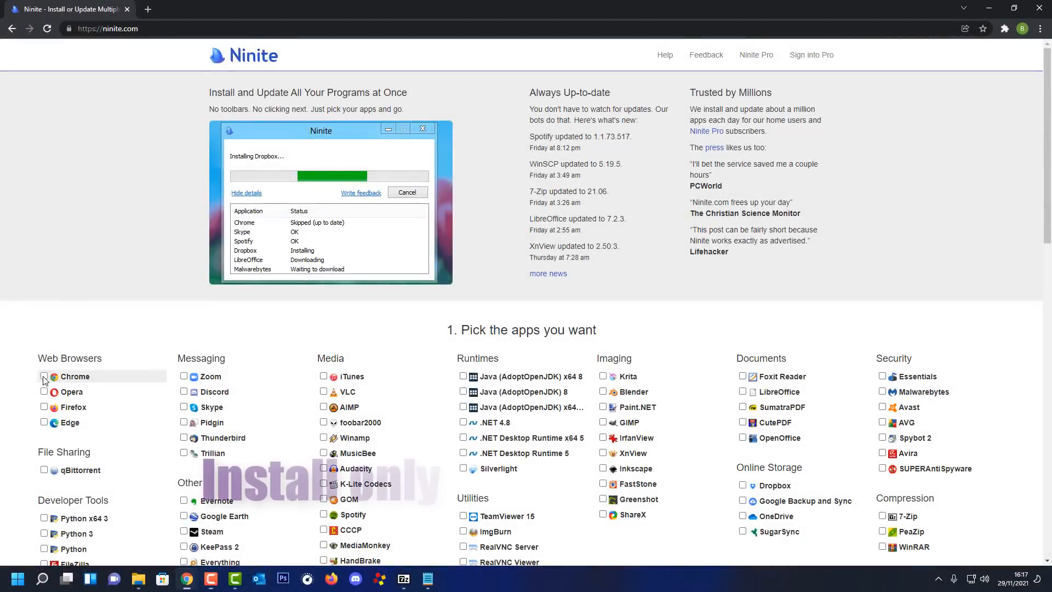
- Tick Chrome, Discord, VLC, Audacity, Spotify and HandBrake on ninite.com for installation
left_click(44, 376)
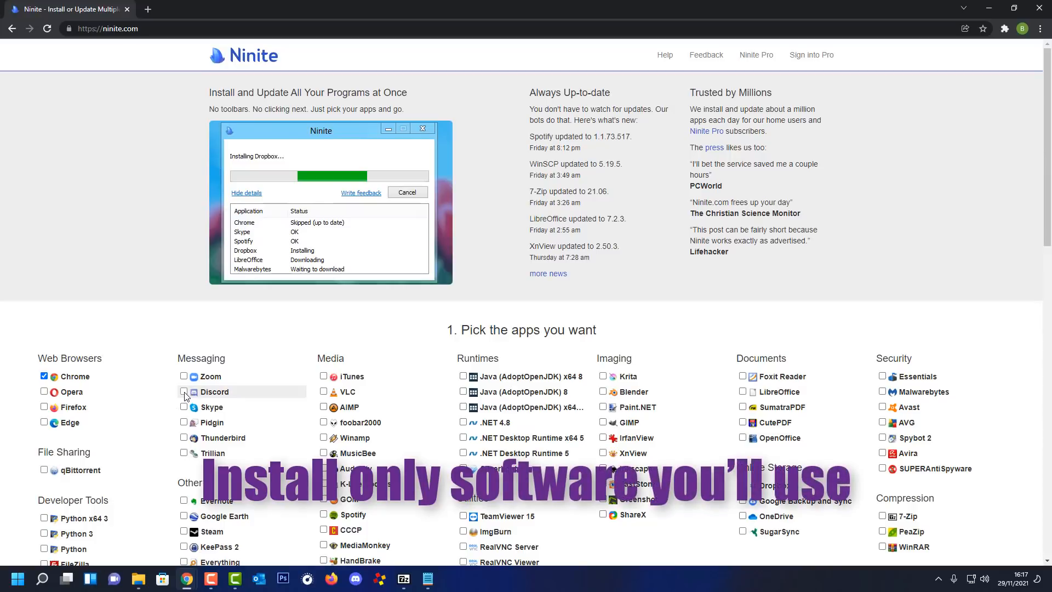
left_click(184, 391)
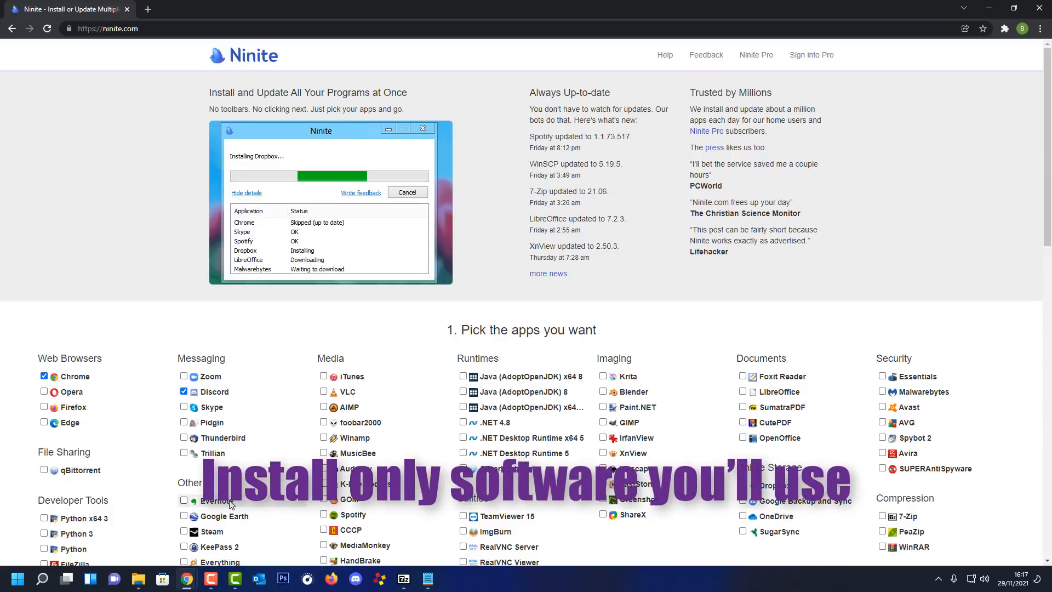
left_click(325, 391)
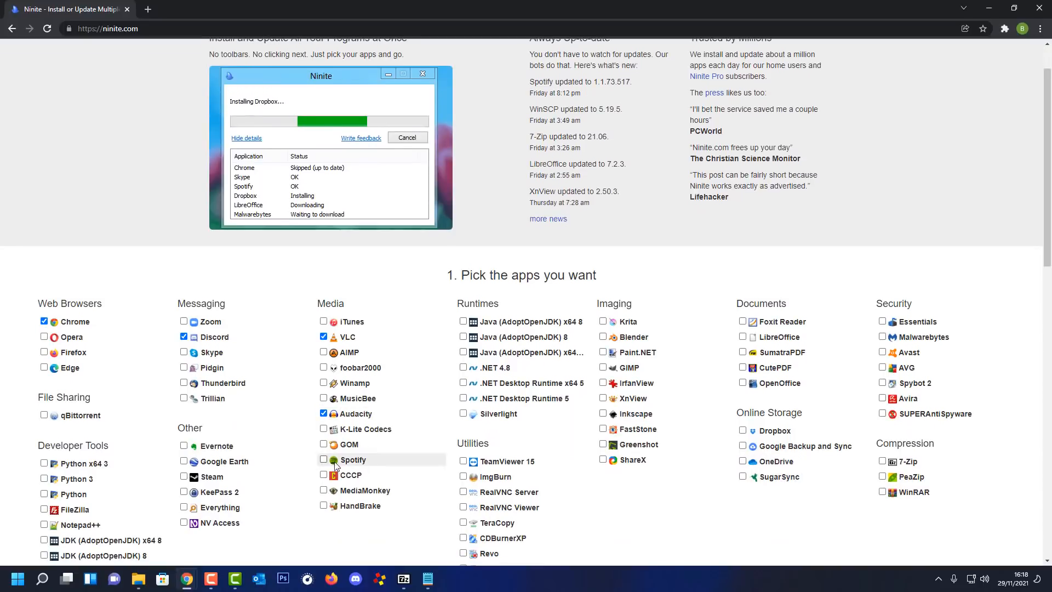
left_click(324, 459)
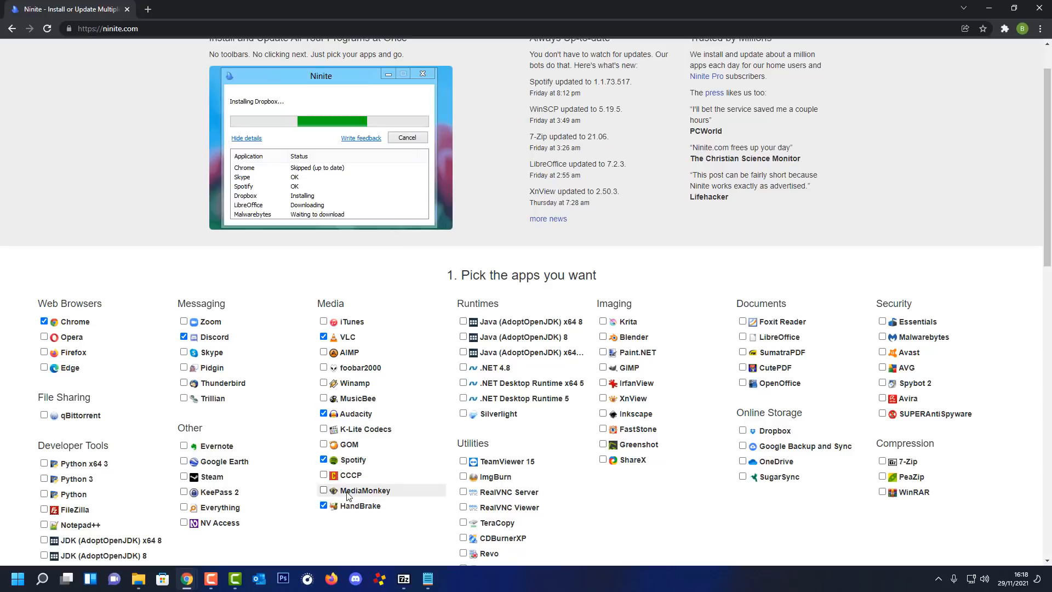
left_click(462, 461)
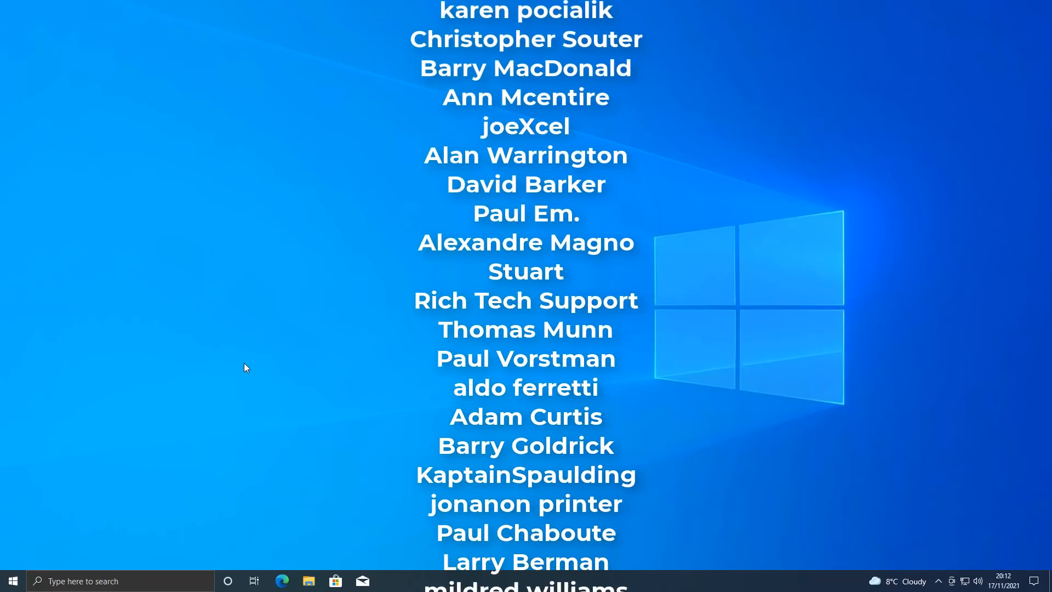
scroll("down", 3)
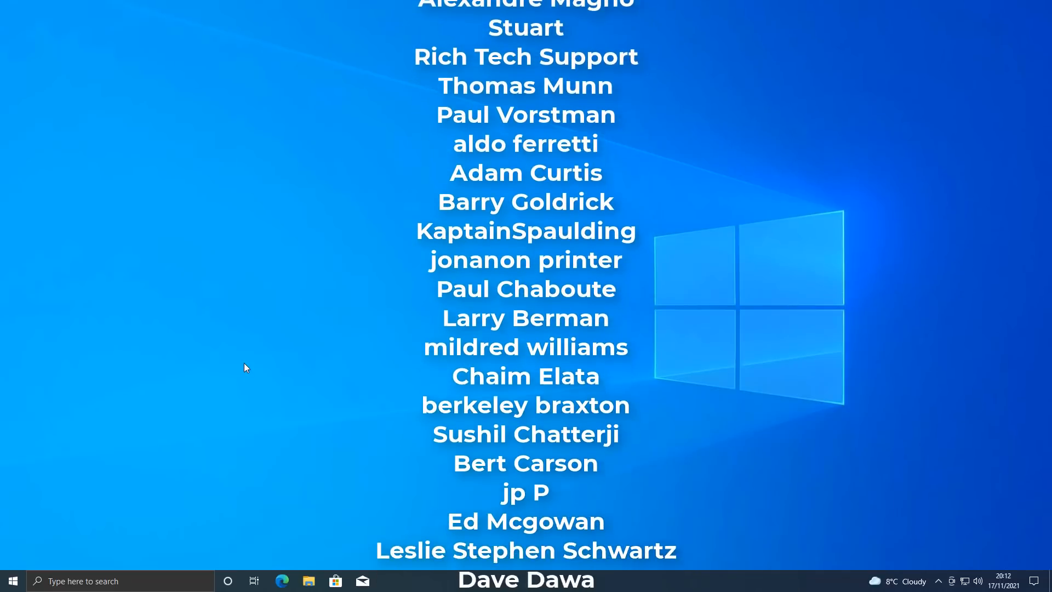